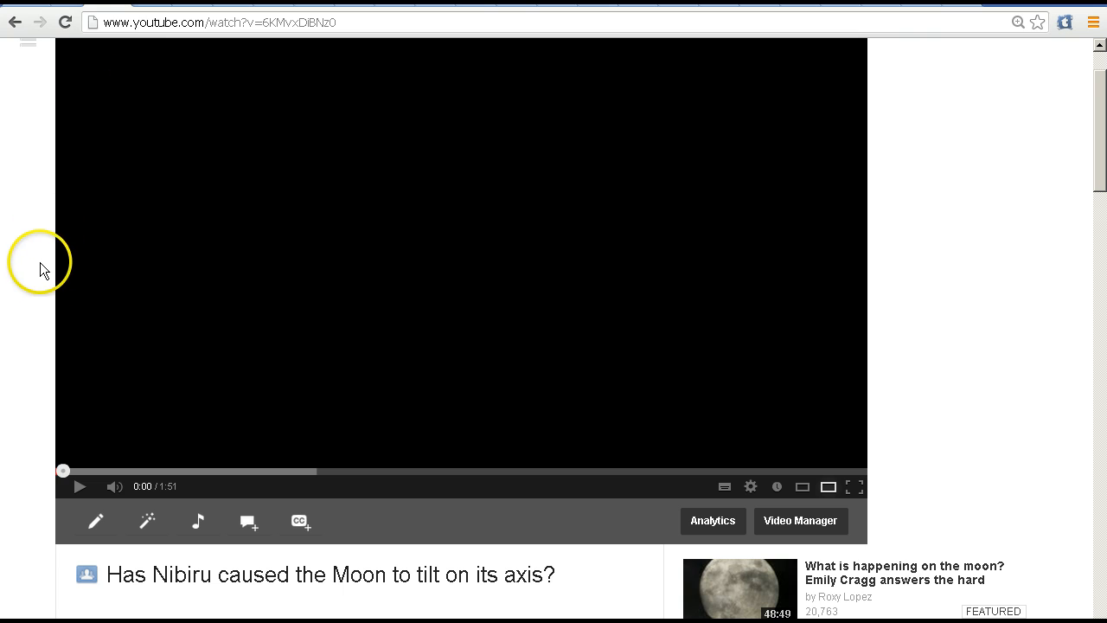
- Play the Nibiru Moon-tilt video from about 0:34 and pause it at 0:49 on the Concorde formation
scroll("down", 3)
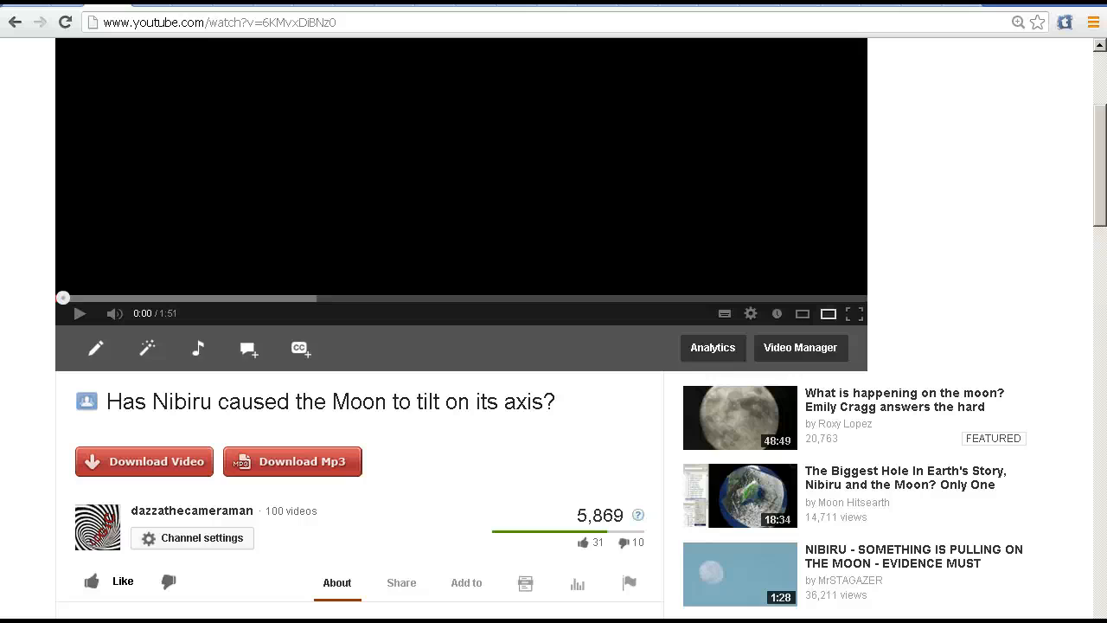
scroll("down", 3)
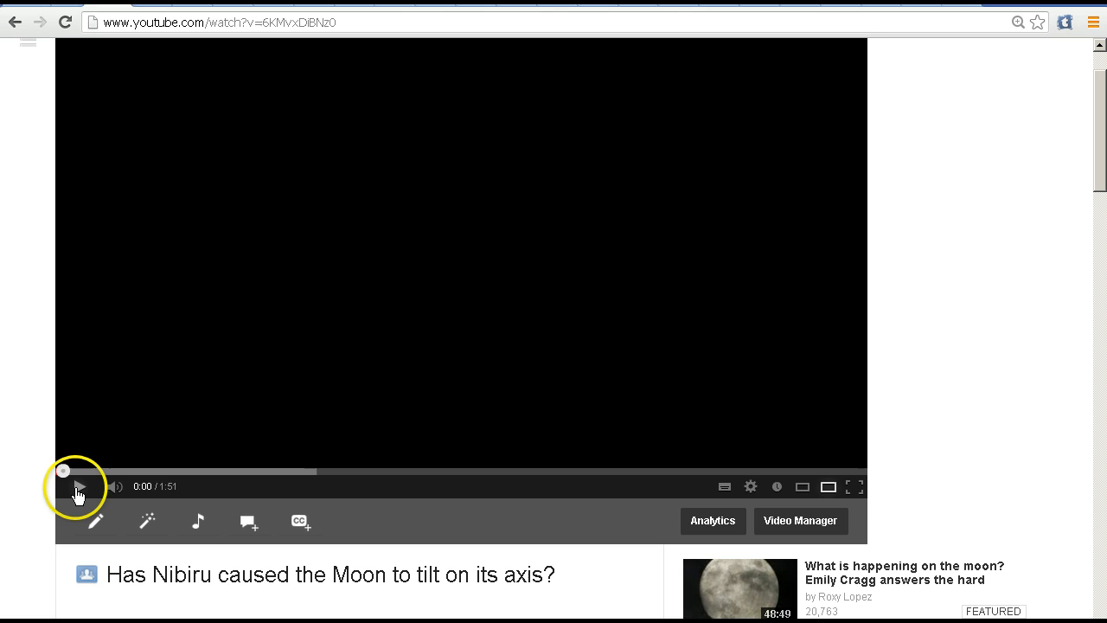
mouse_move(229, 470)
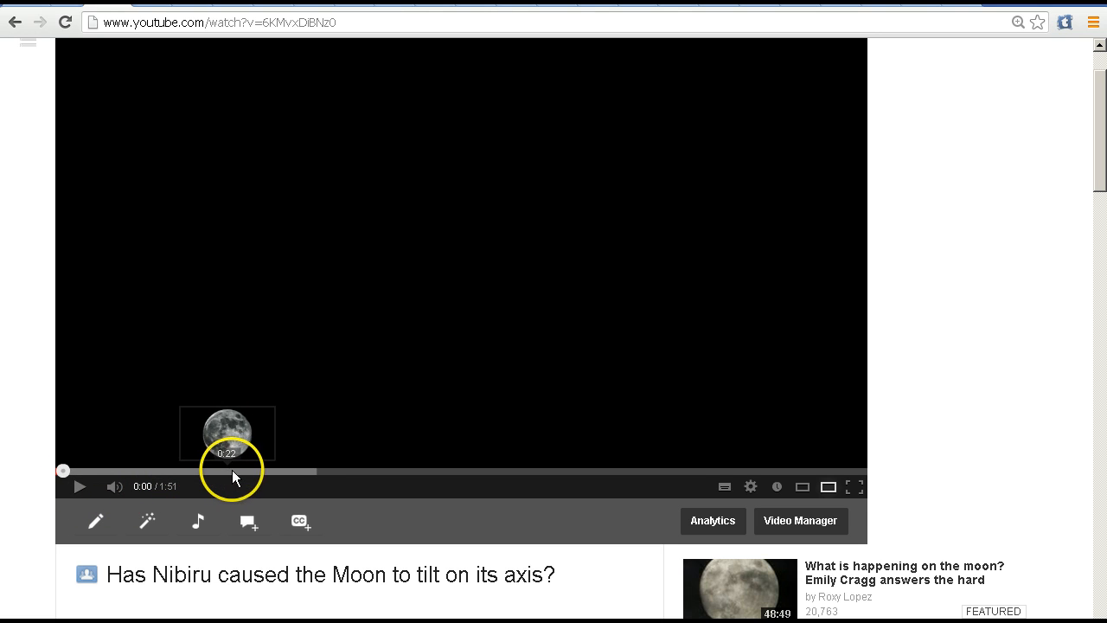
mouse_move(308, 471)
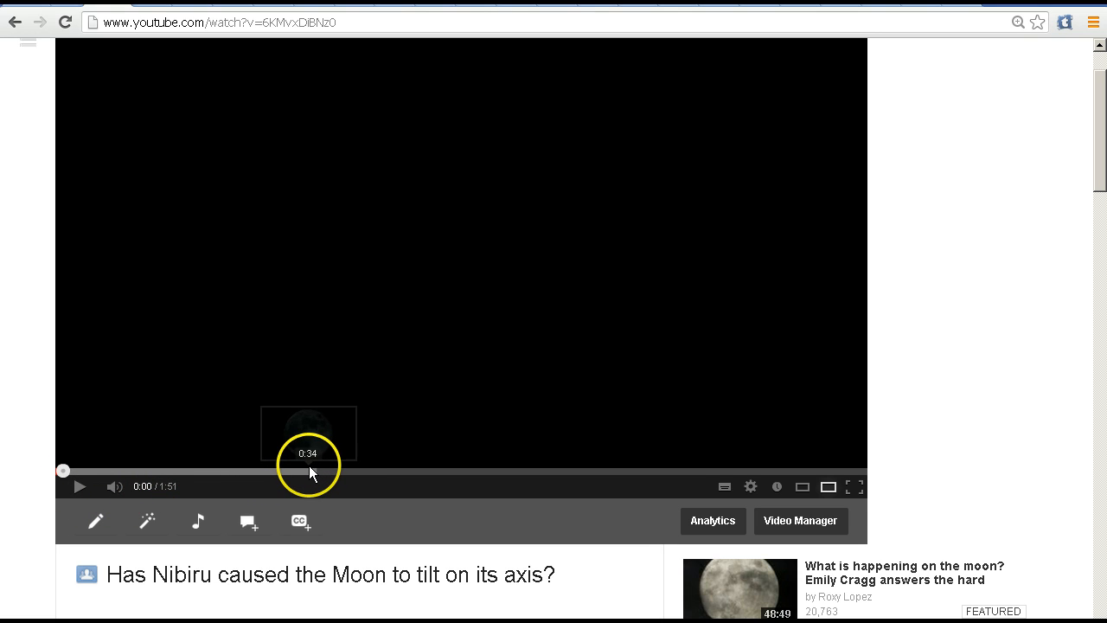
mouse_move(328, 473)
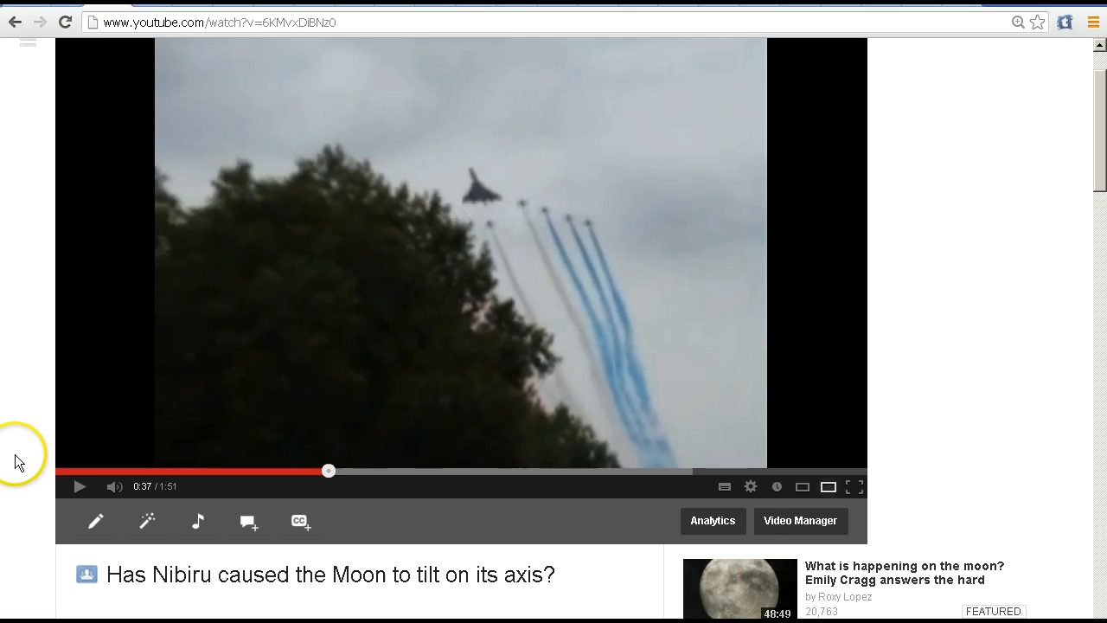
left_click(79, 484)
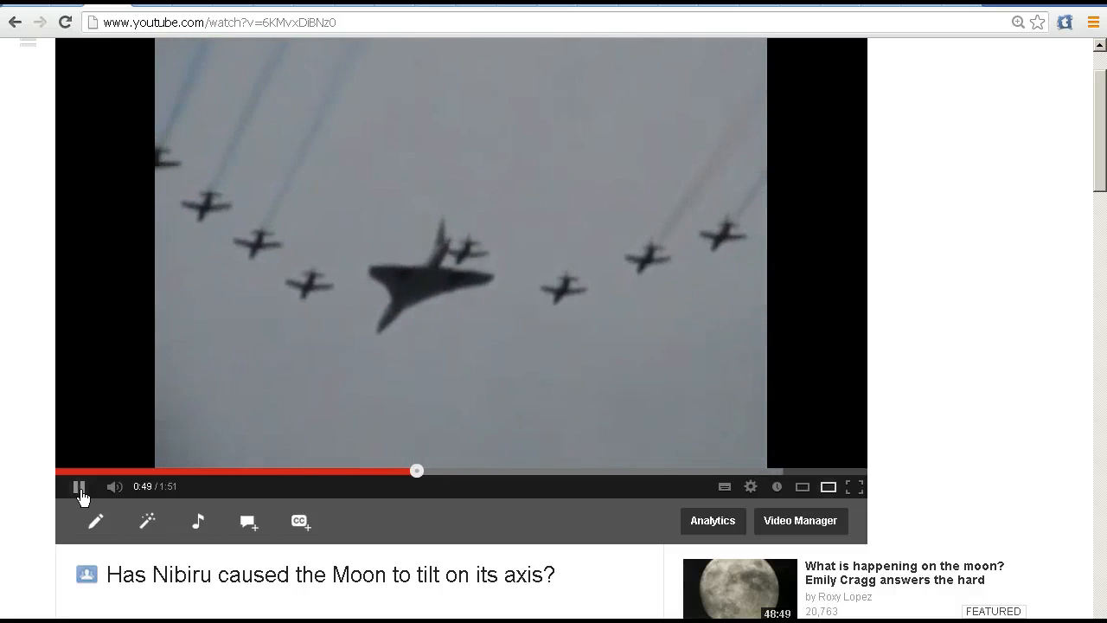
left_click(80, 486)
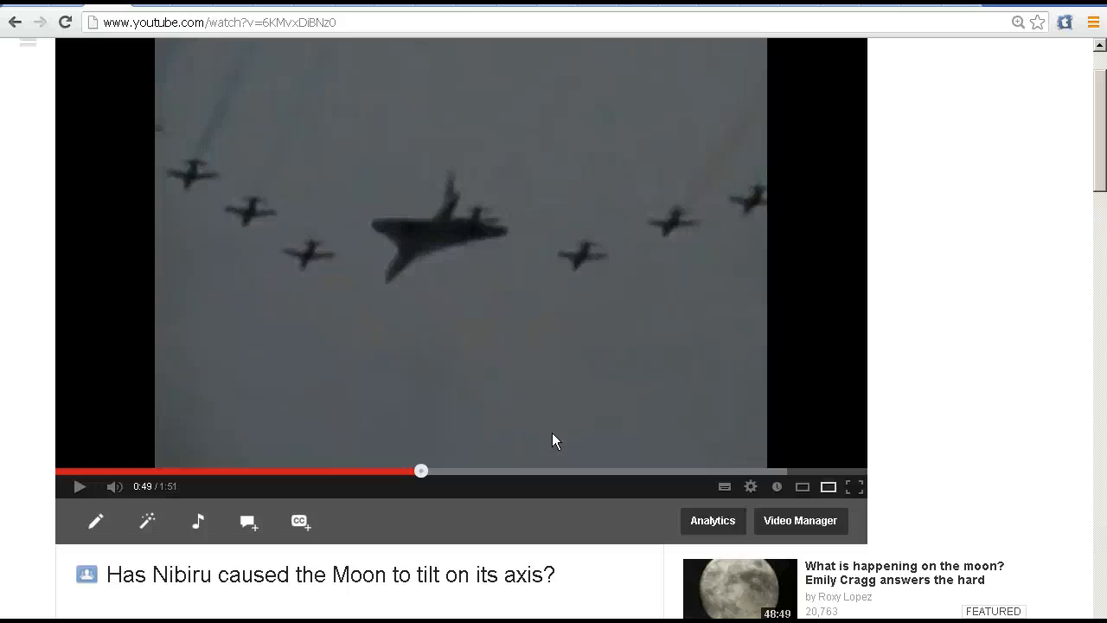
mouse_move(422, 484)
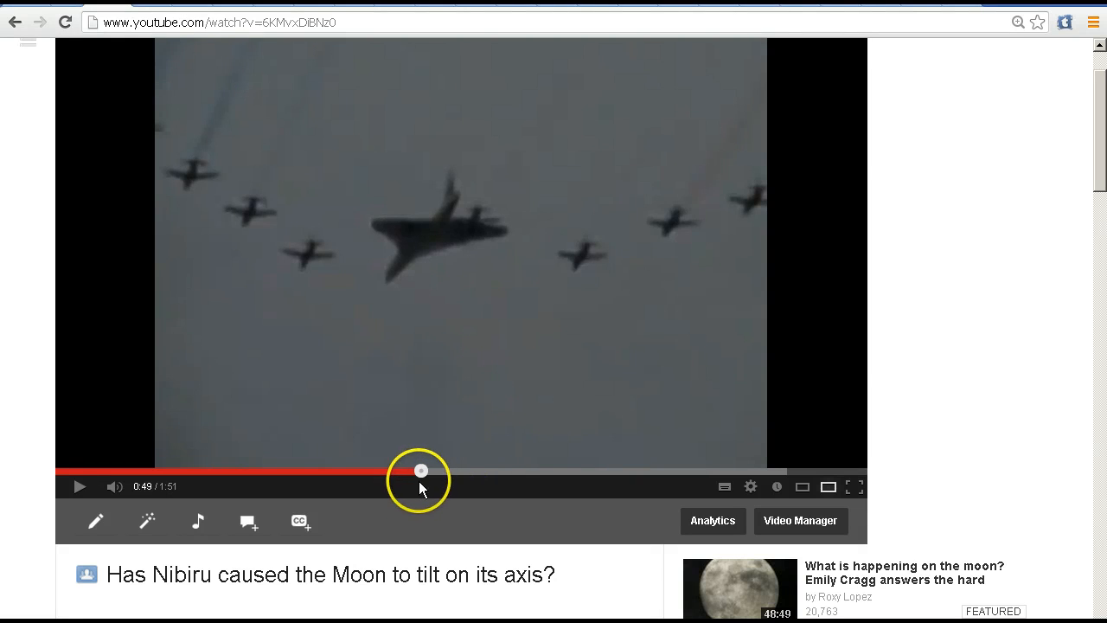
mouse_move(519, 474)
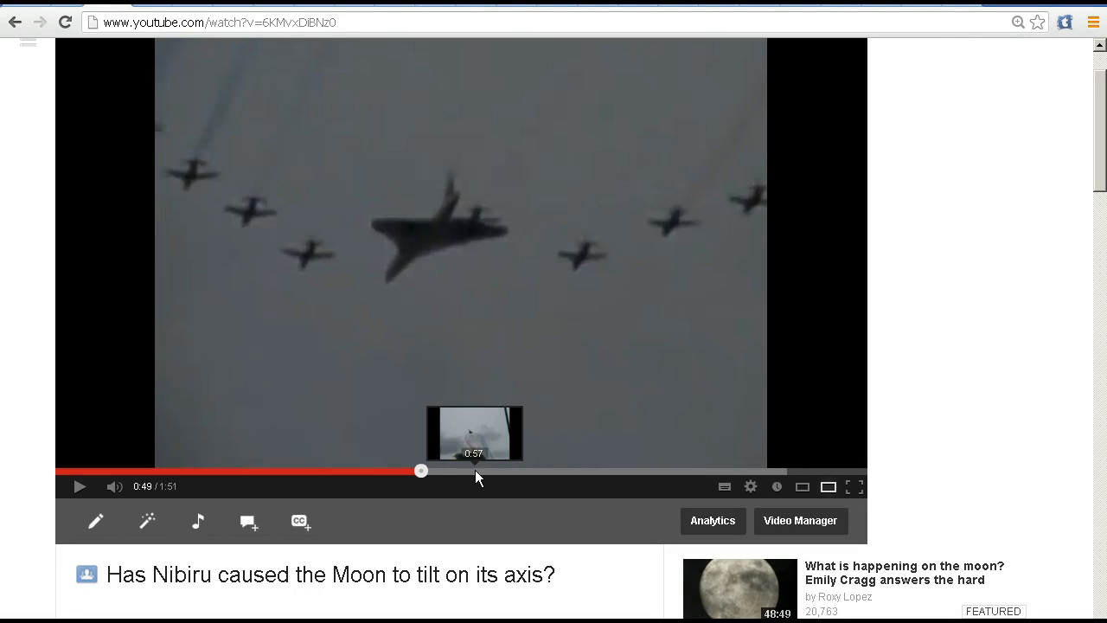
mouse_move(508, 474)
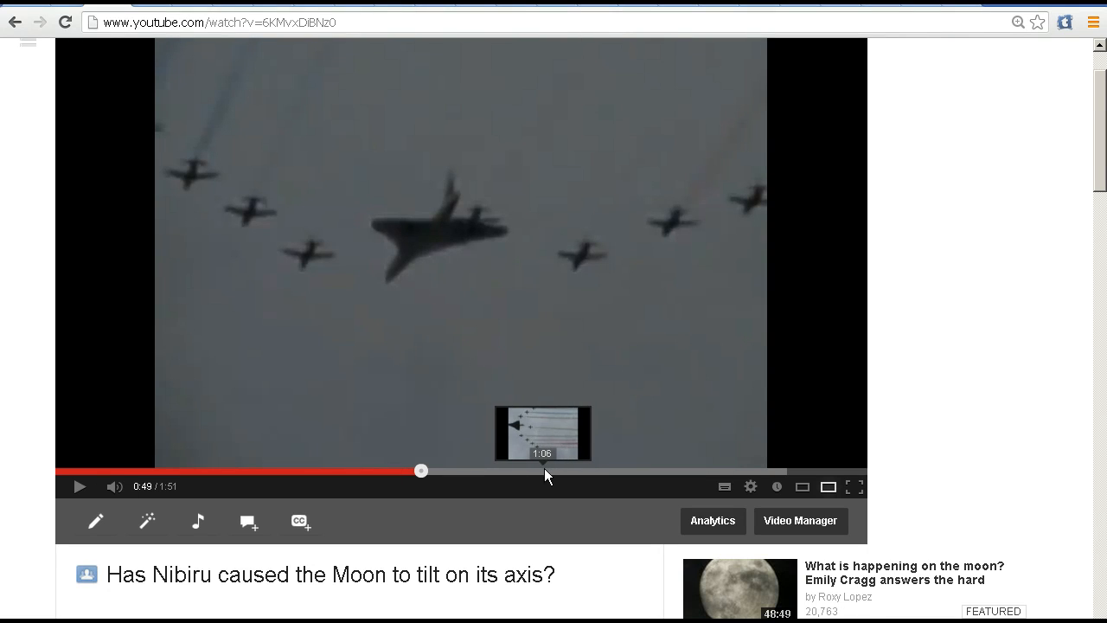
left_click(539, 470)
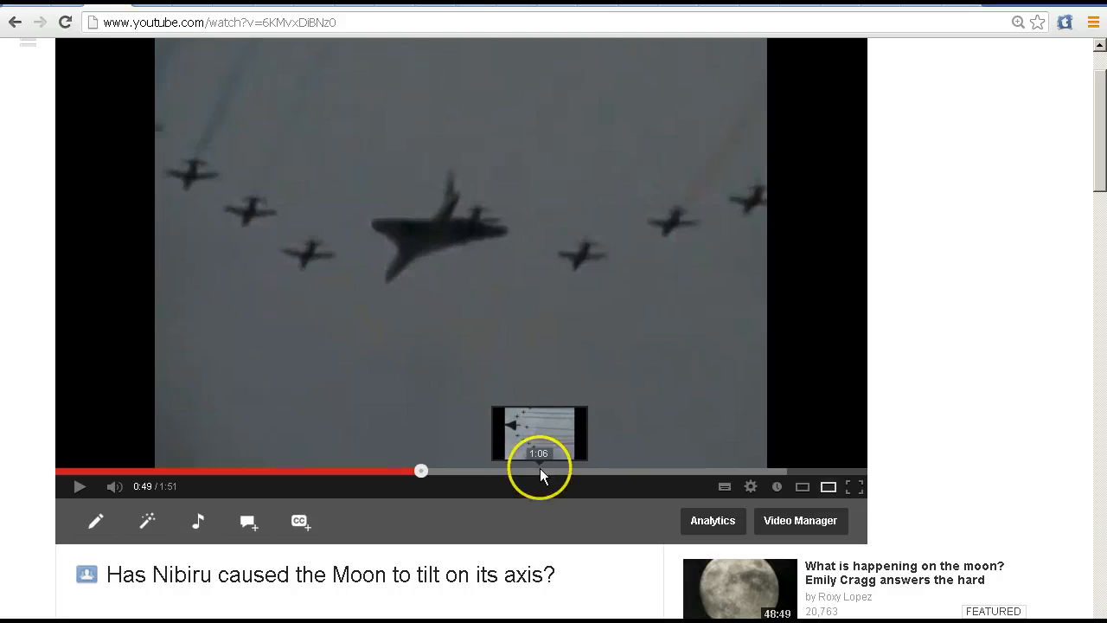
mouse_move(578, 473)
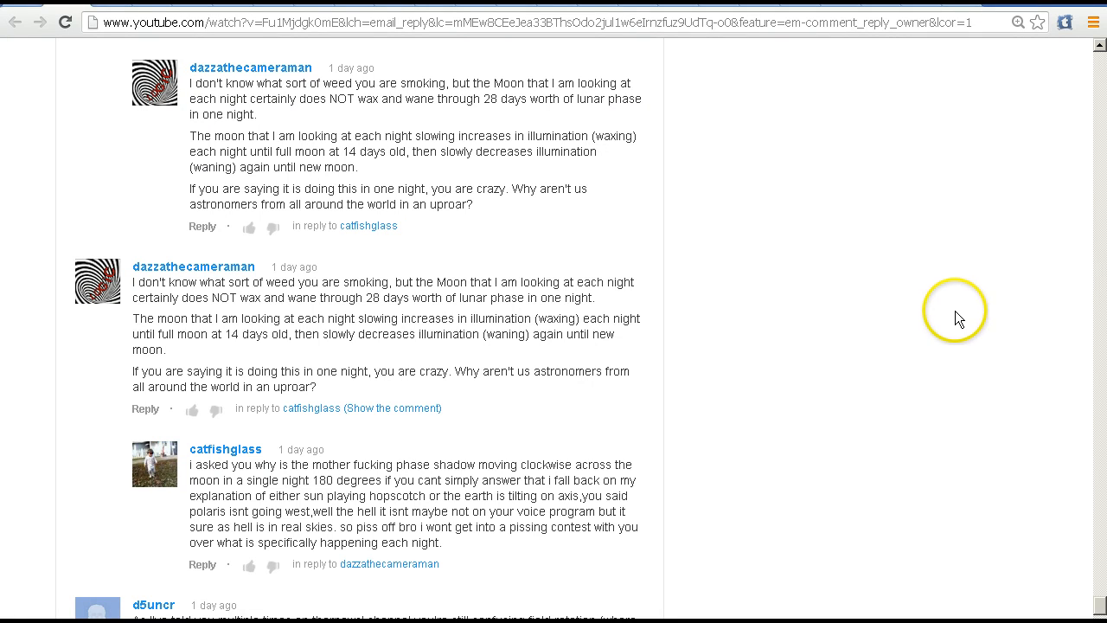
mouse_move(225, 524)
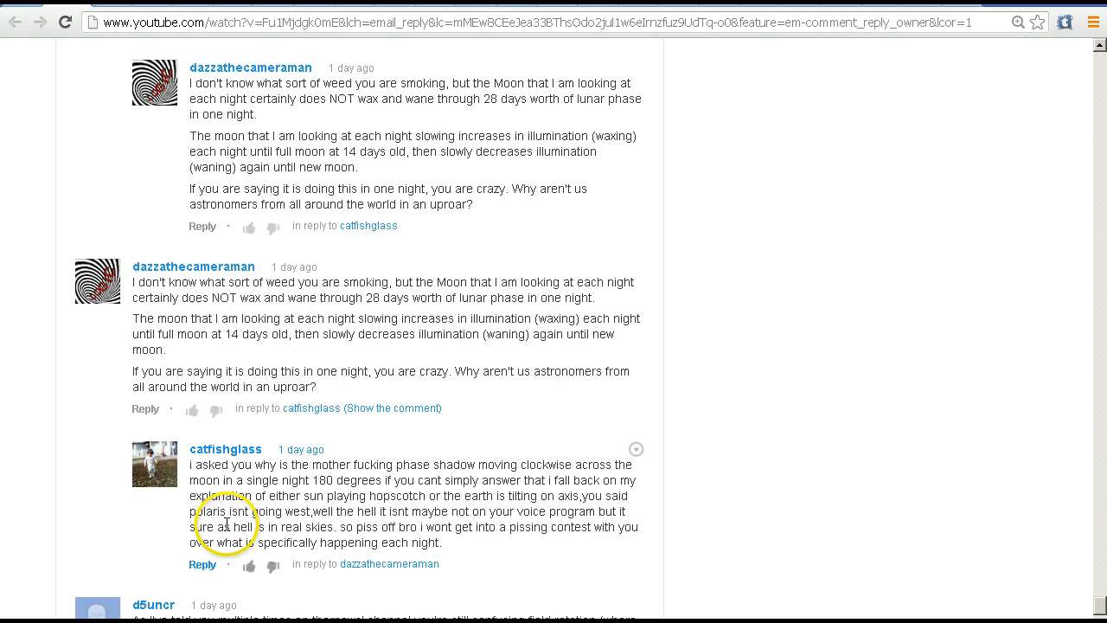
mouse_move(748, 580)
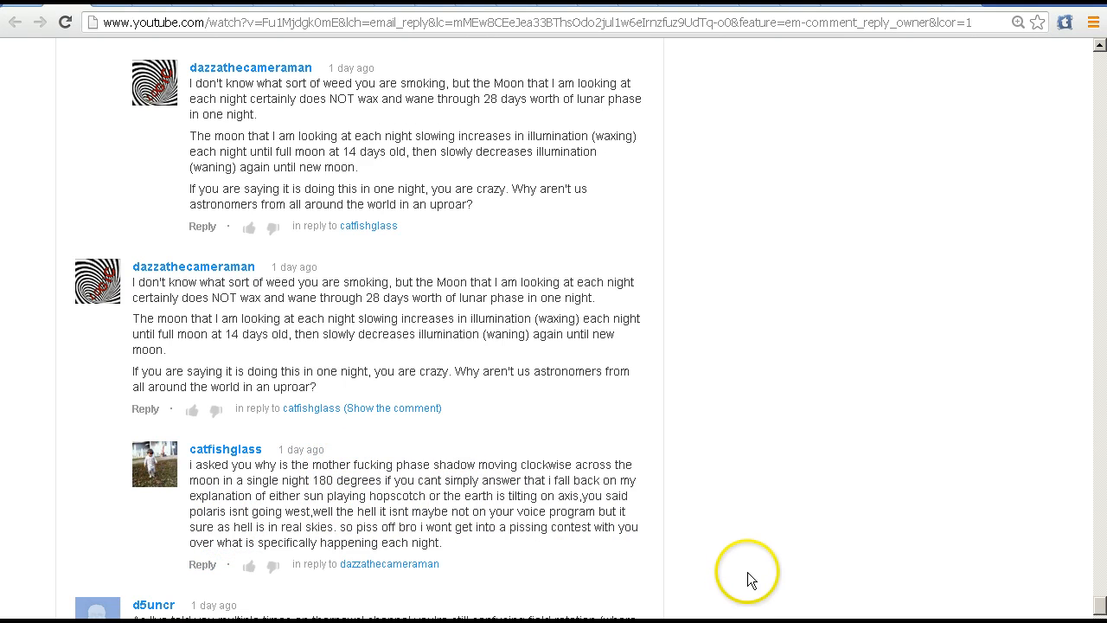
mouse_move(754, 515)
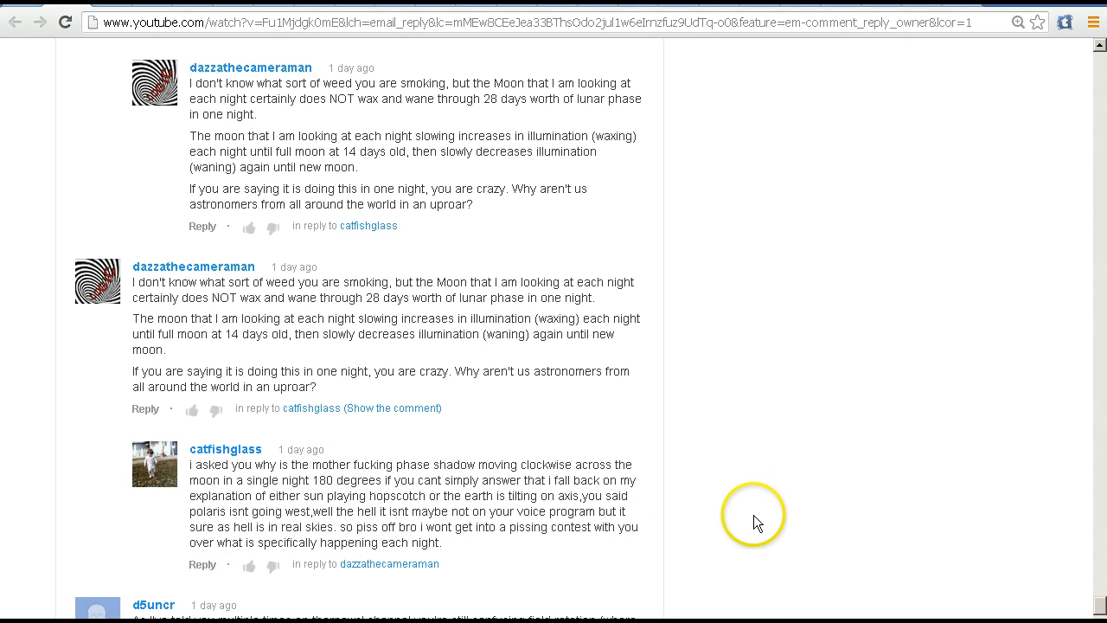
mouse_move(761, 529)
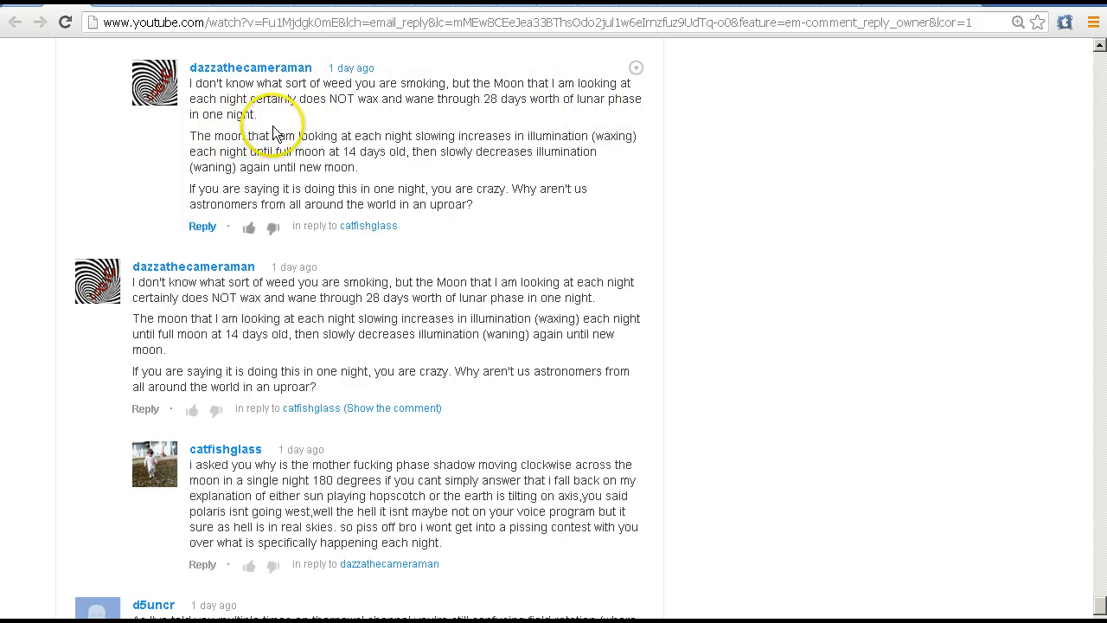
scroll("down", 3)
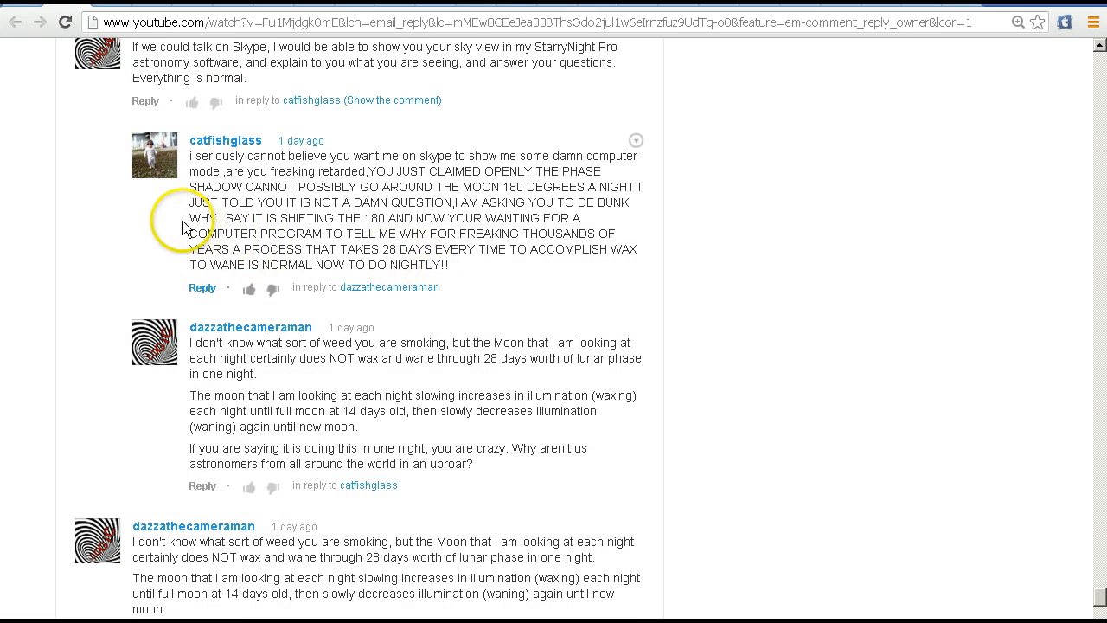
mouse_move(142, 232)
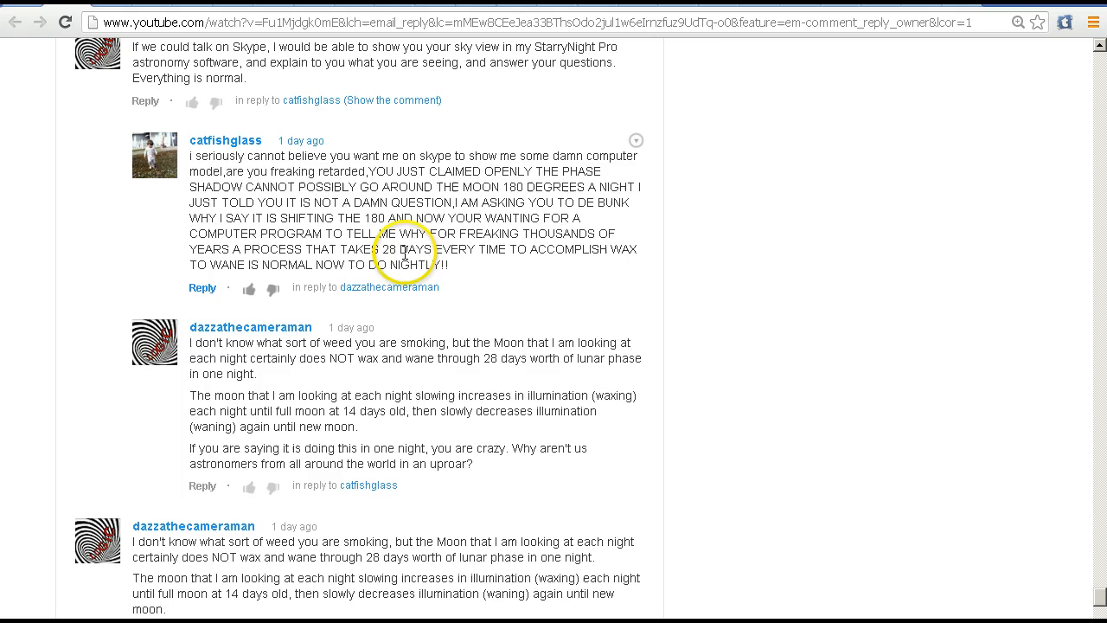
mouse_move(441, 263)
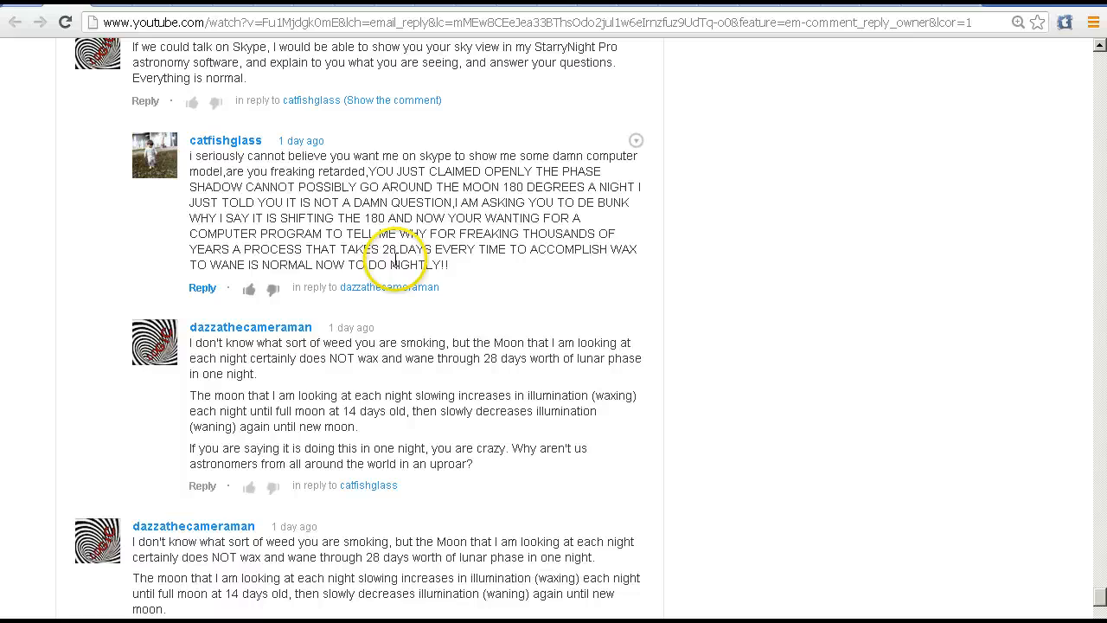
mouse_move(639, 269)
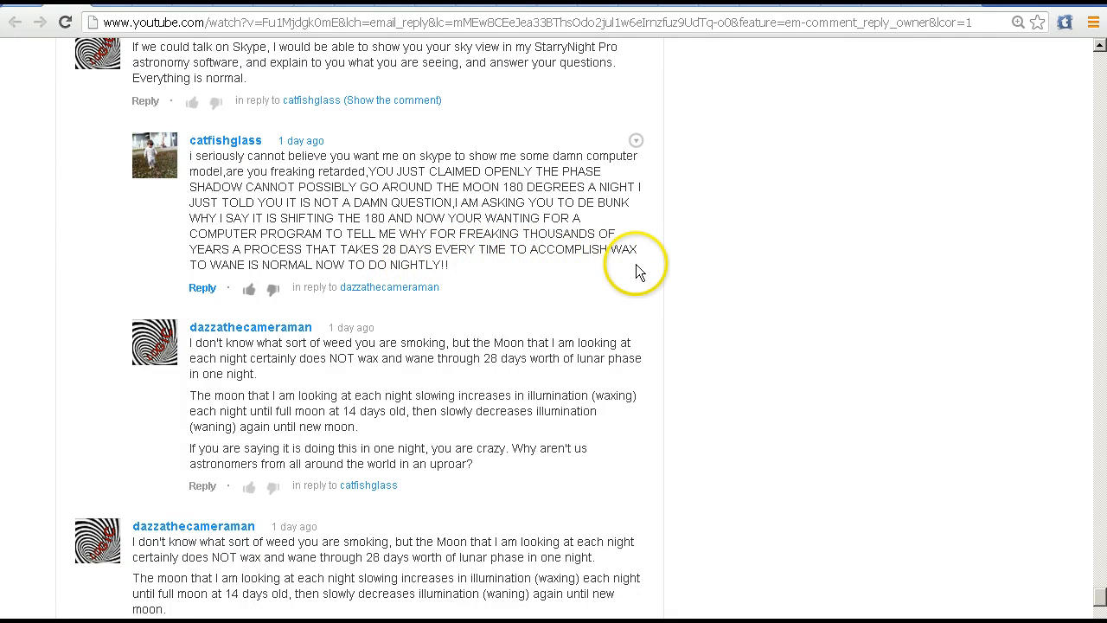
mouse_move(622, 263)
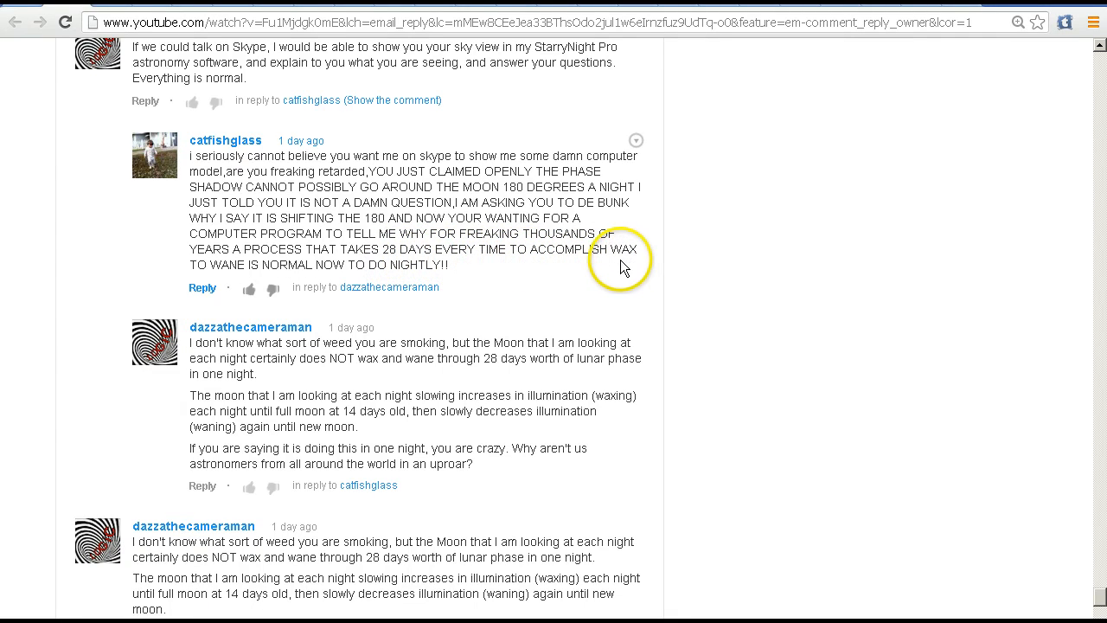
mouse_move(626, 266)
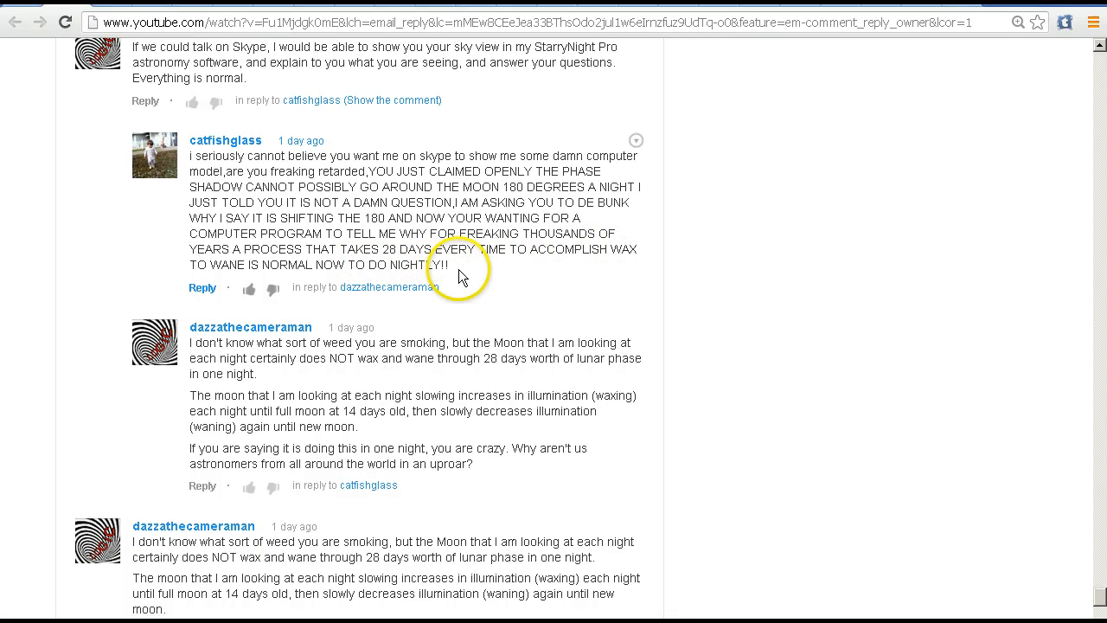
mouse_move(466, 273)
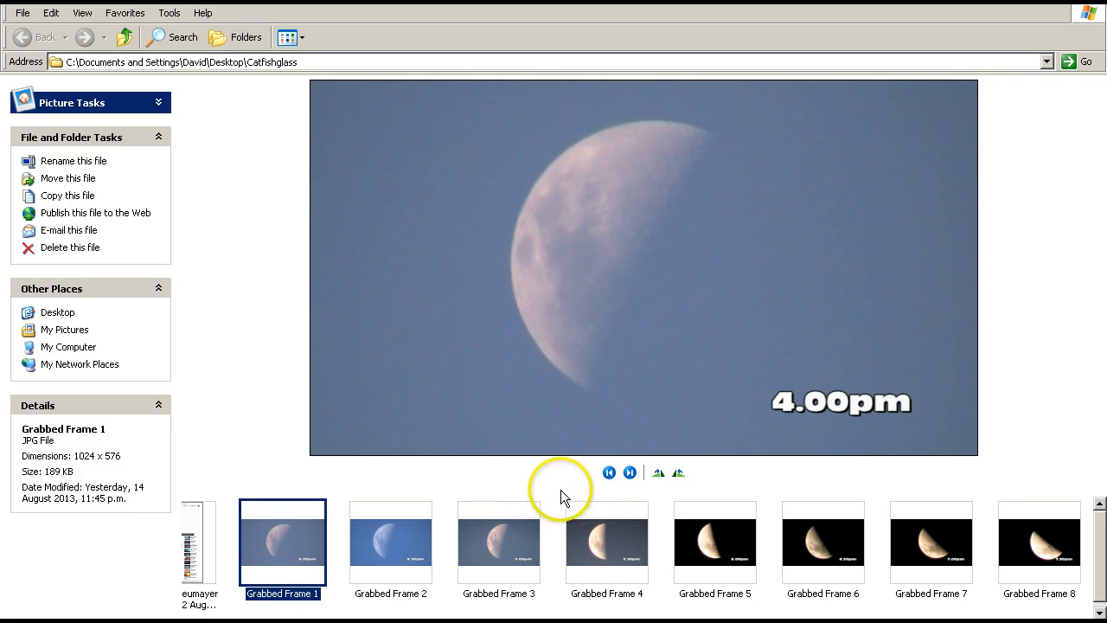
mouse_move(989, 476)
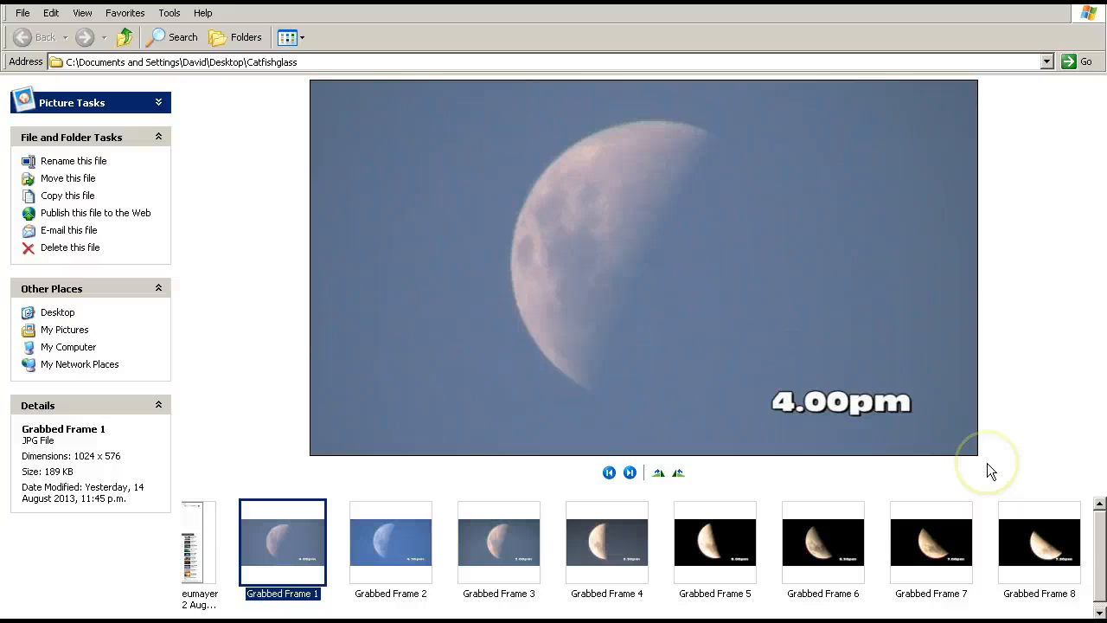
mouse_move(991, 470)
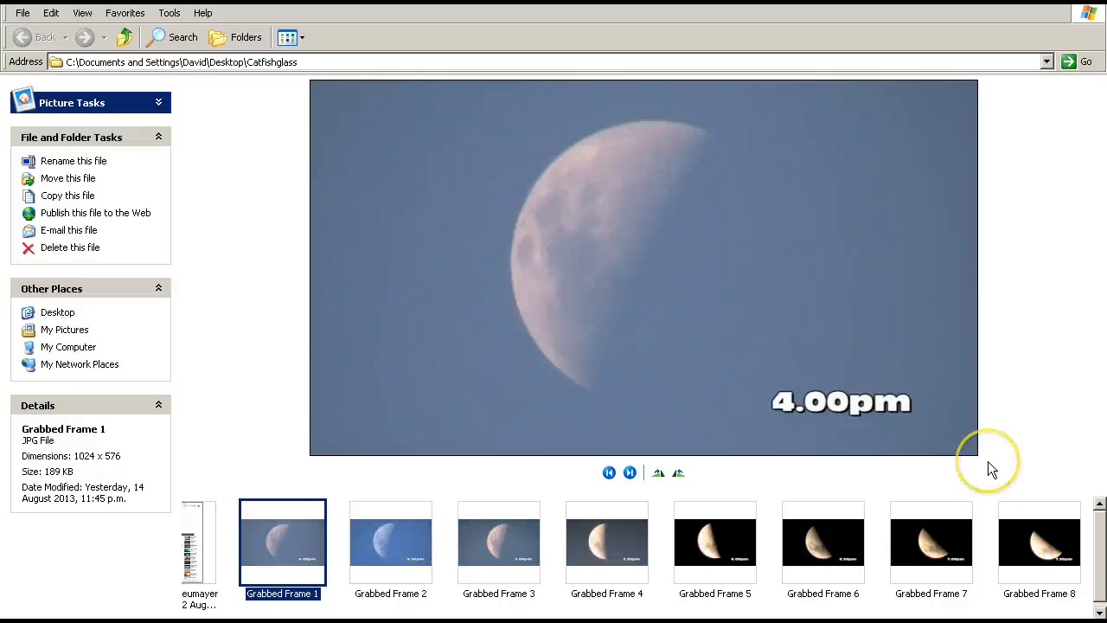
mouse_move(992, 471)
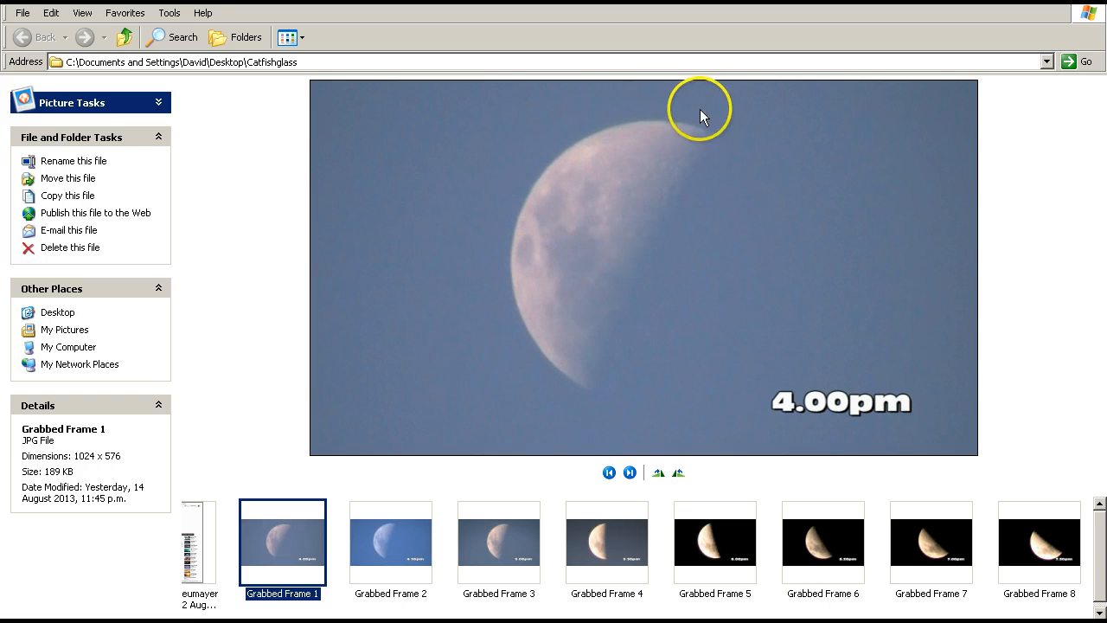
mouse_move(678, 201)
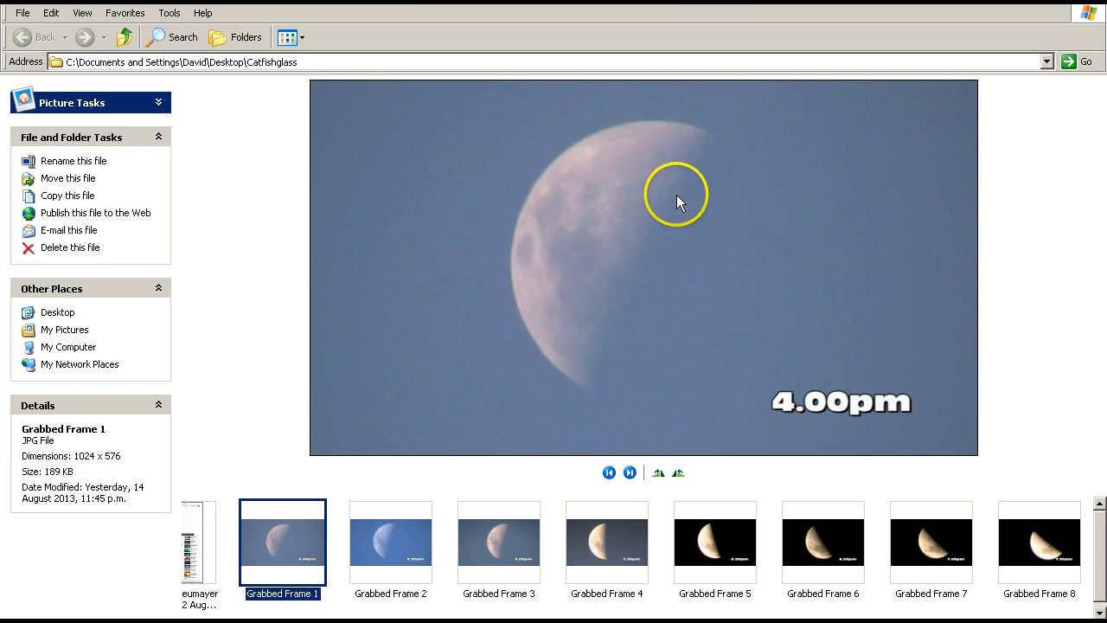
mouse_move(589, 154)
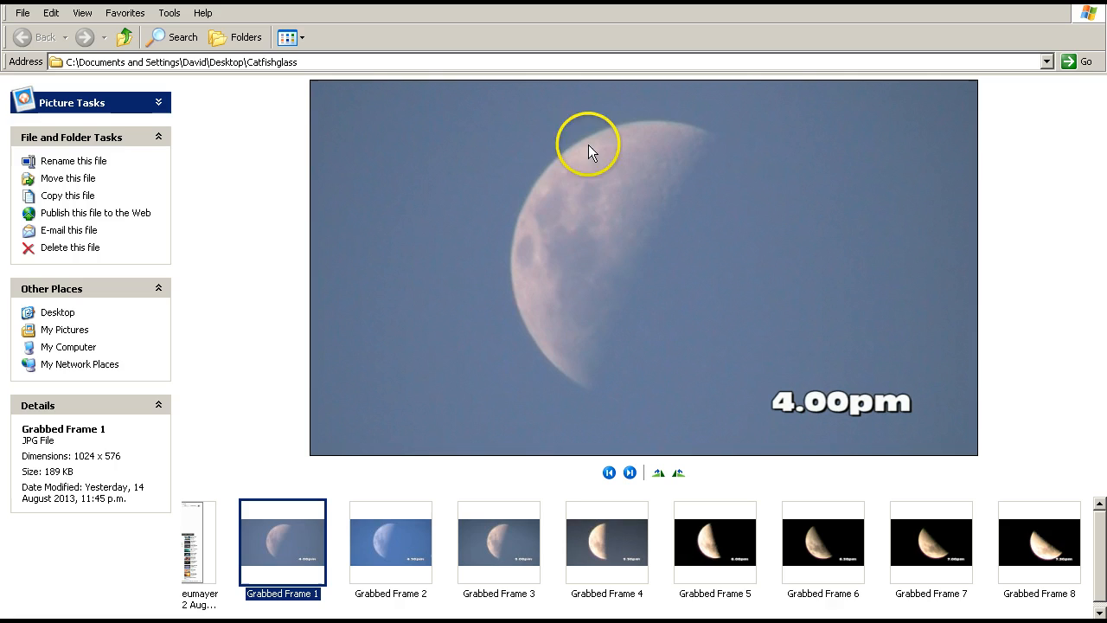
mouse_move(600, 384)
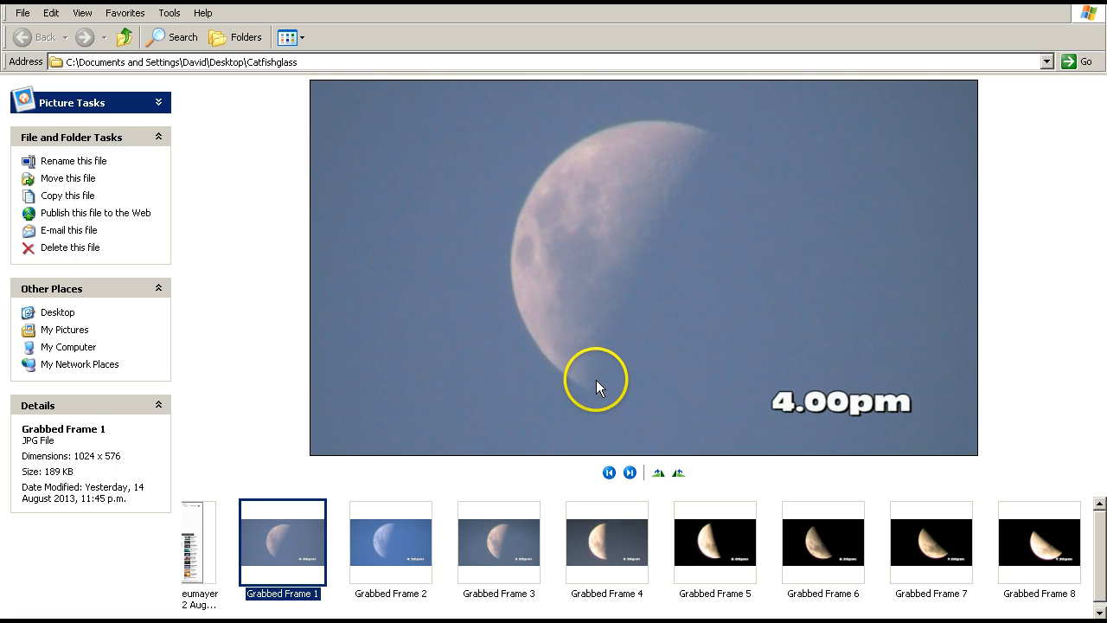
mouse_move(605, 384)
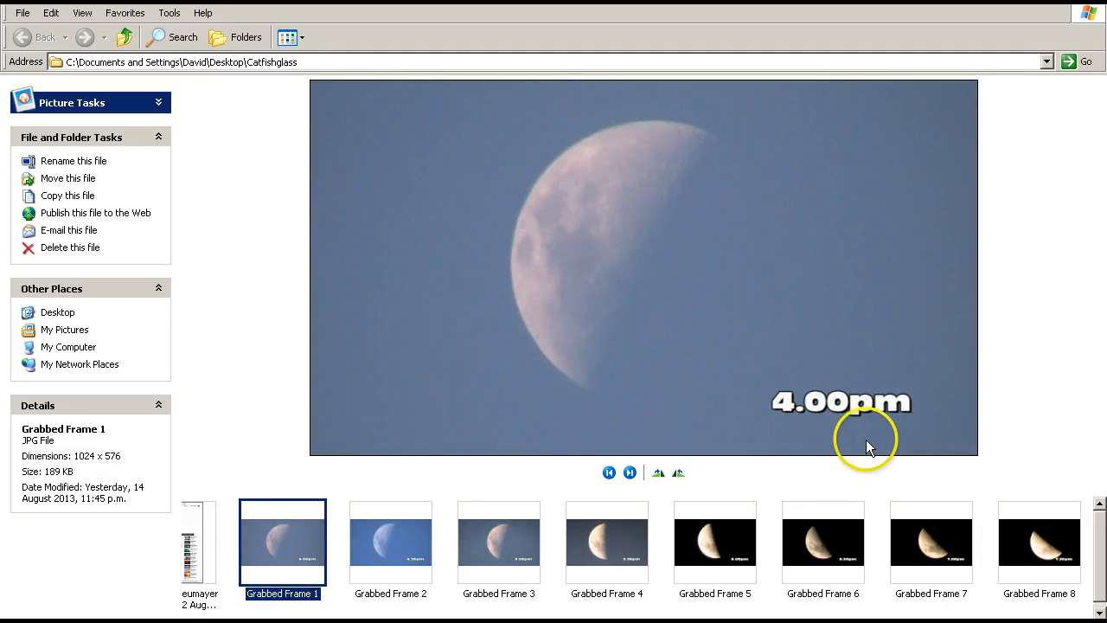
mouse_move(847, 443)
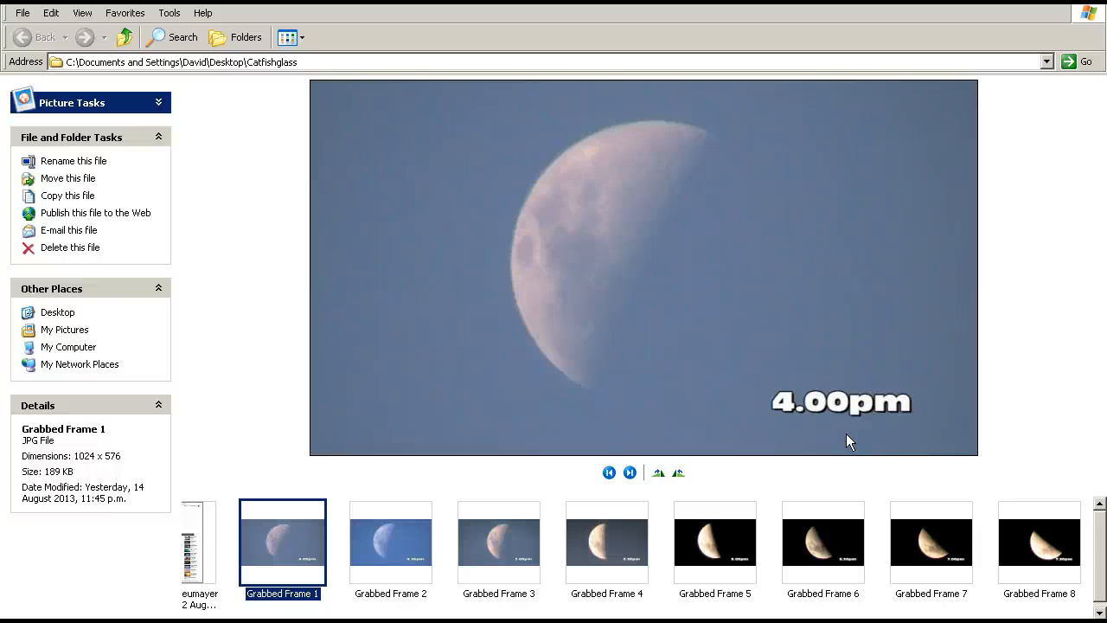
mouse_move(851, 436)
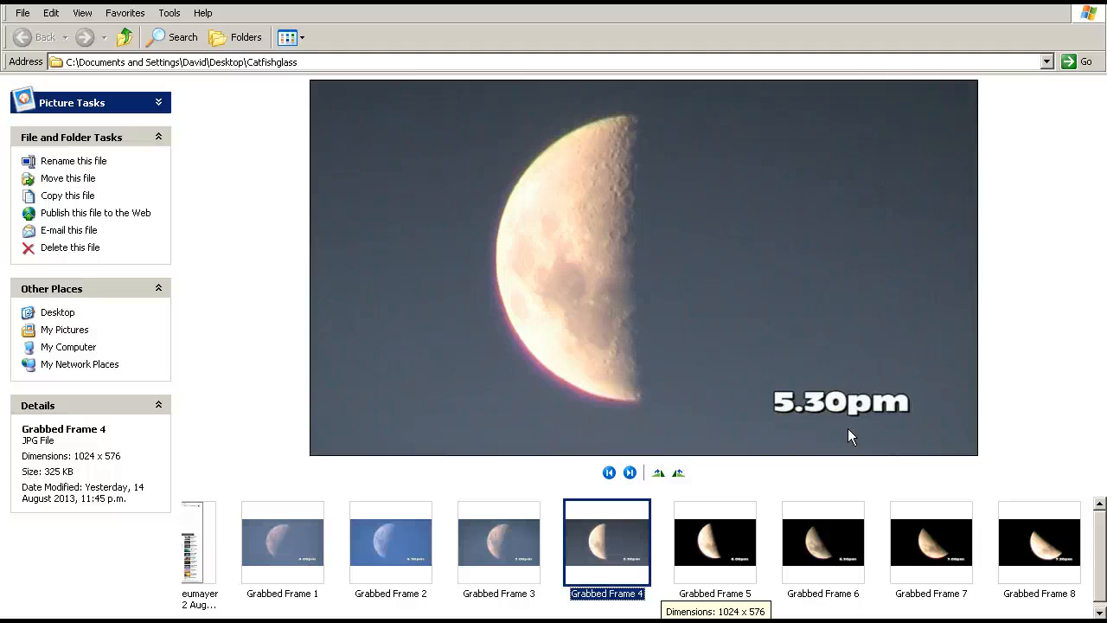
- Preview the 6.30pm, 8.30pm and 10.00pm moon photos, then return to the 4.00pm Grabbed Frame 1
left_click(715, 543)
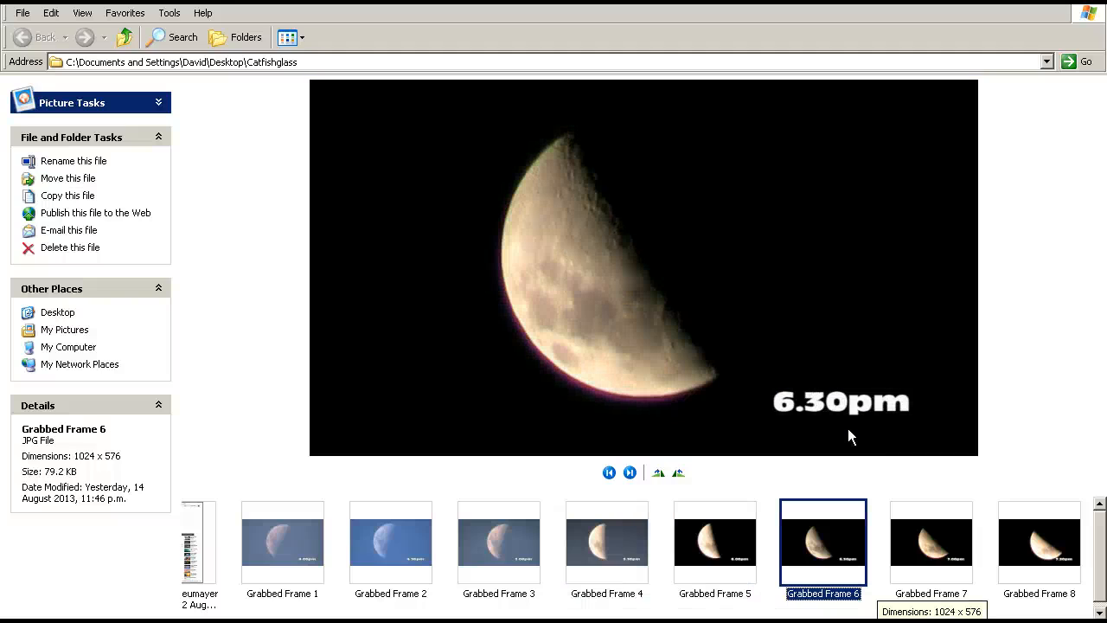
left_click(1038, 543)
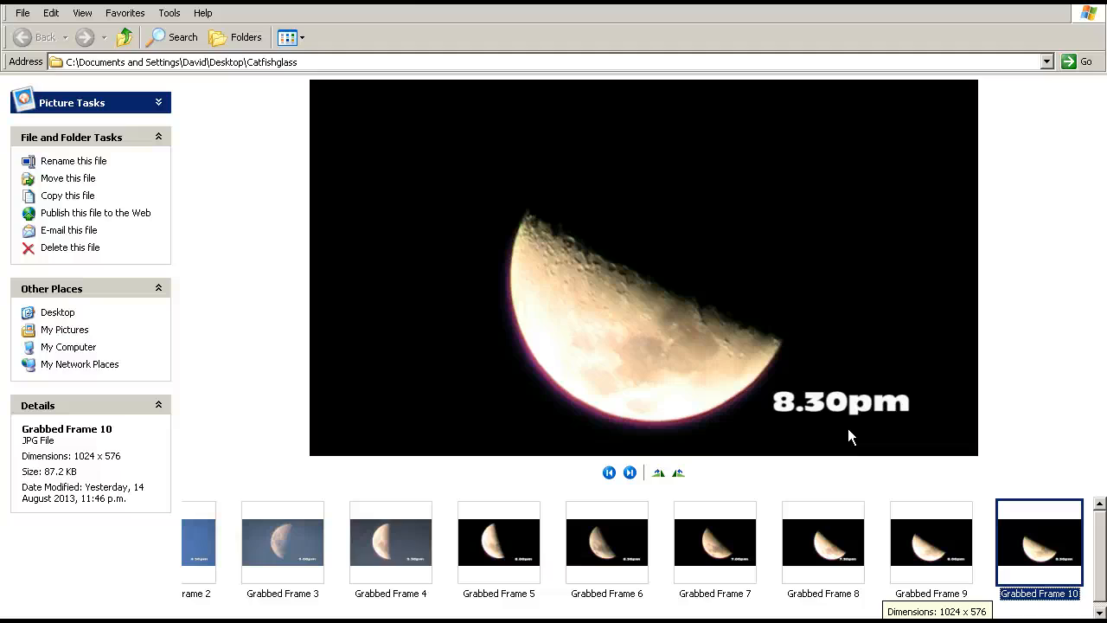
left_click(629, 472)
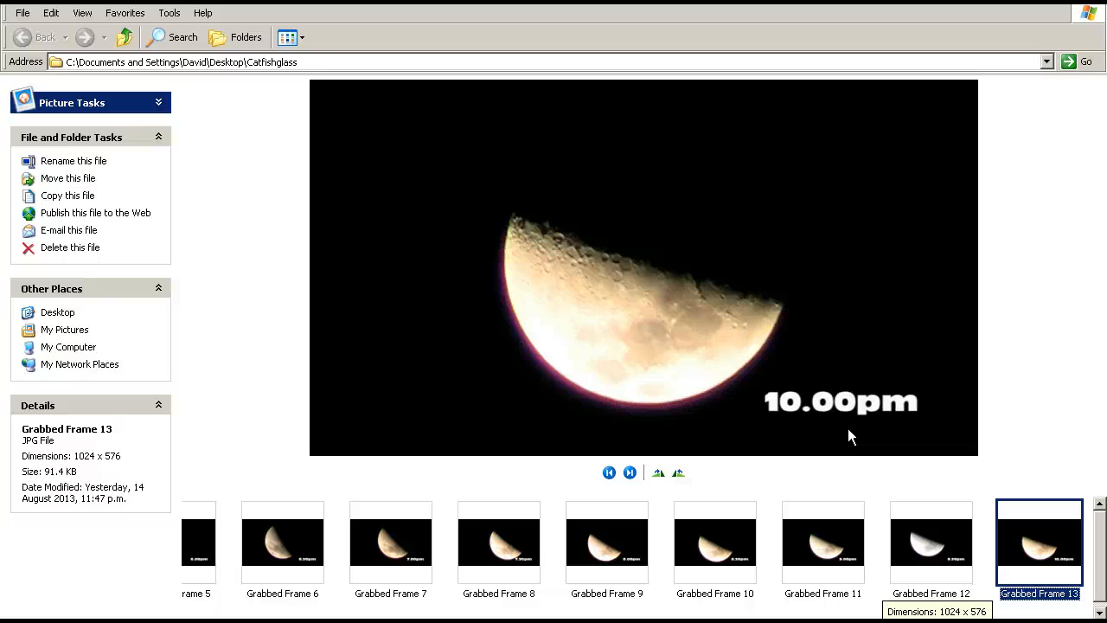
left_click(629, 472)
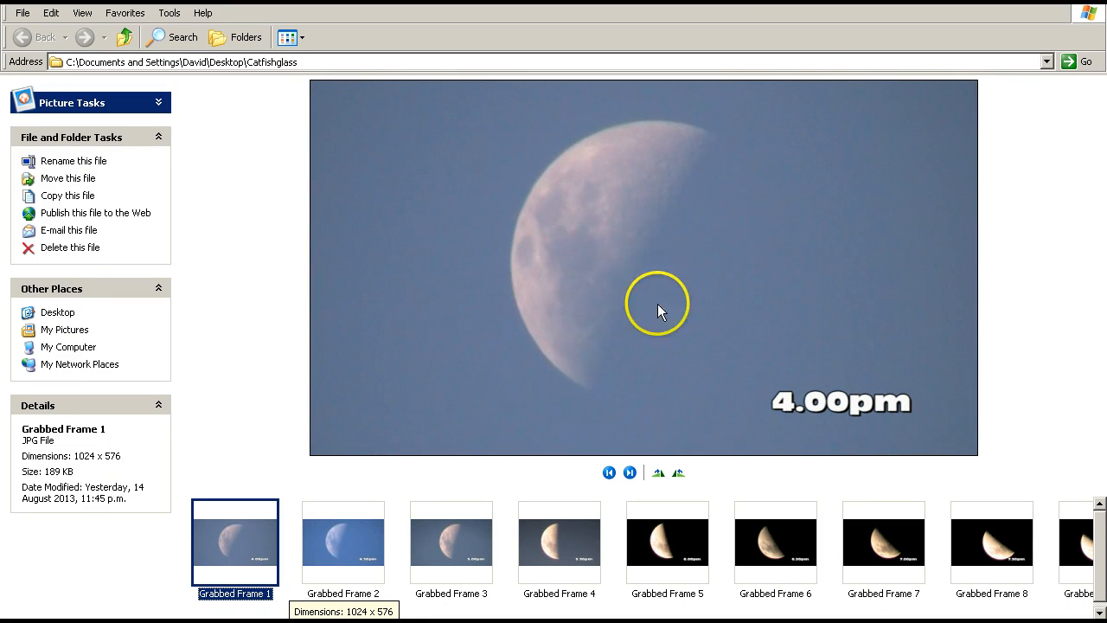
mouse_move(592, 421)
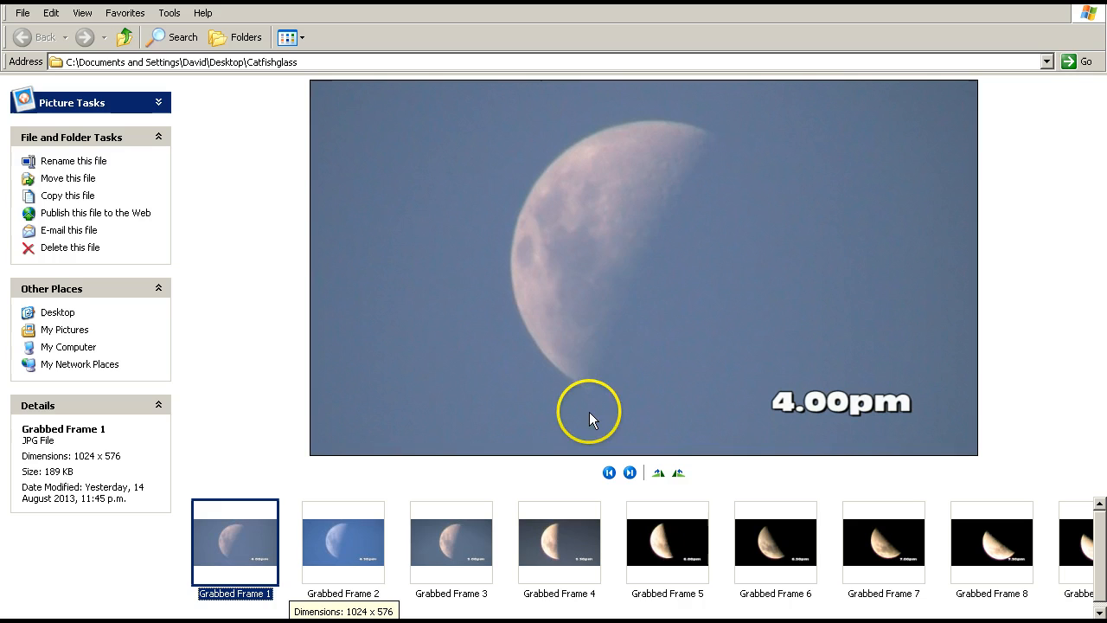
mouse_move(720, 163)
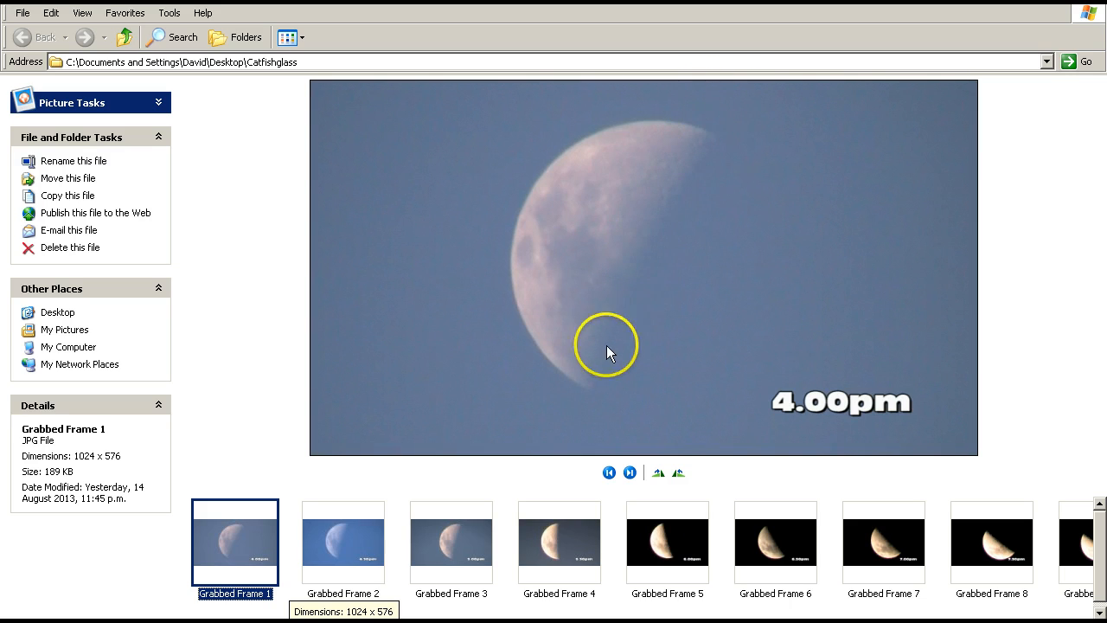
mouse_move(941, 518)
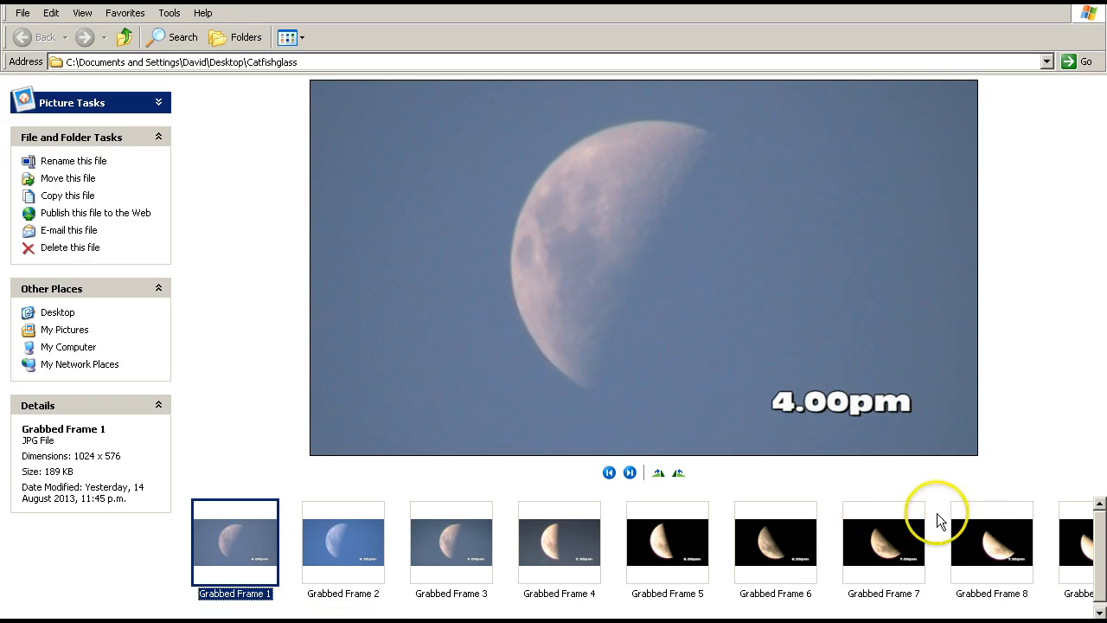
- Preview Grabbed Frame 8, the 7.30pm moon photo, in the Catfishglass folder
left_click(990, 543)
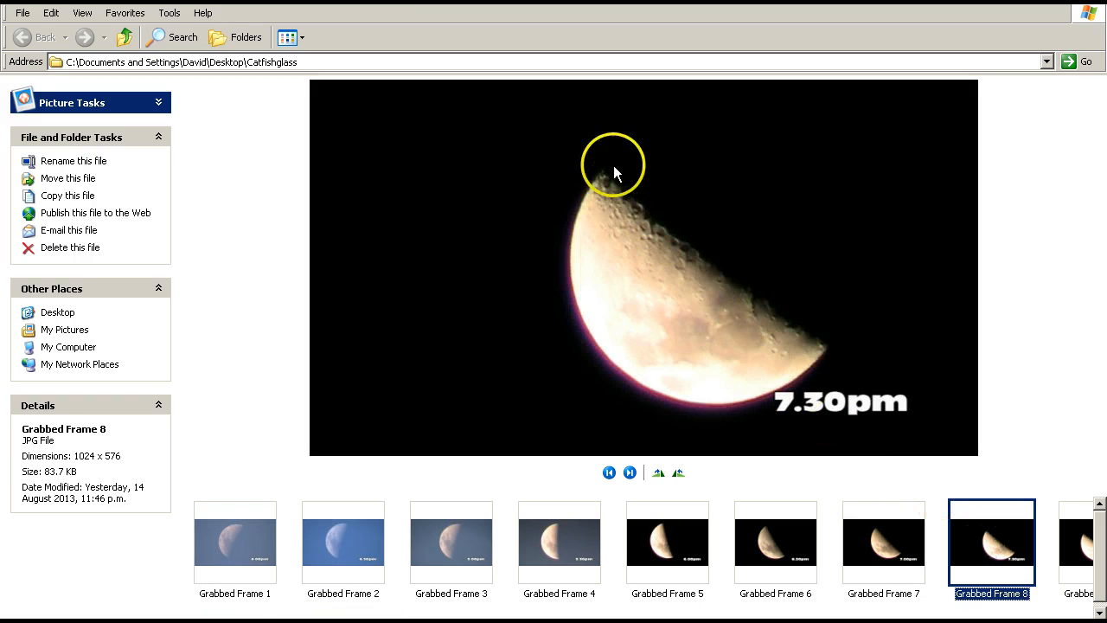
mouse_move(737, 284)
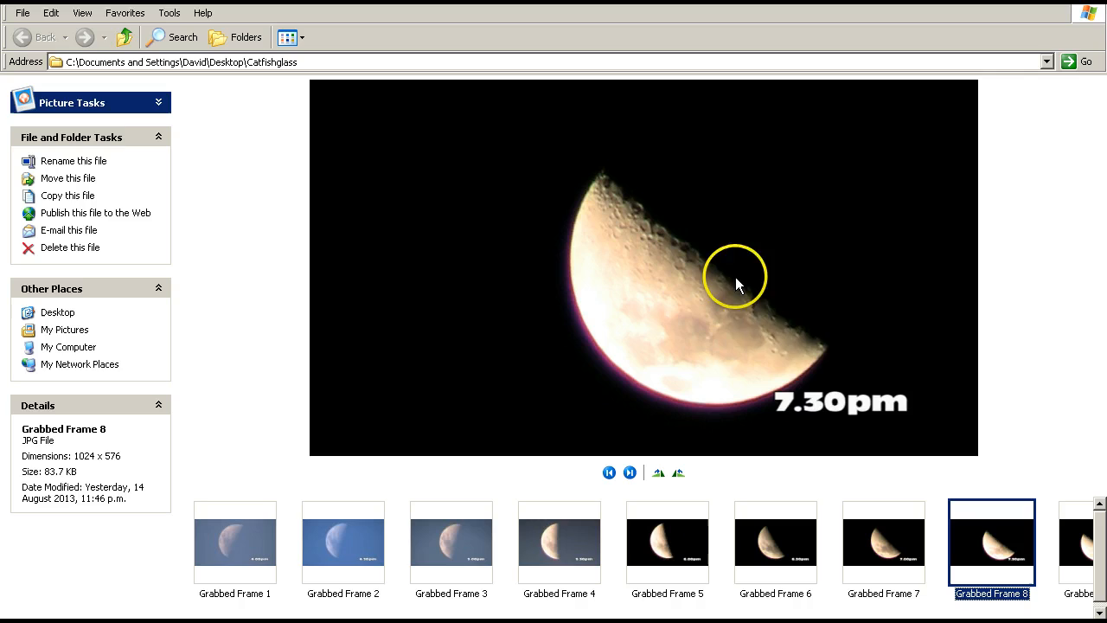
mouse_move(567, 182)
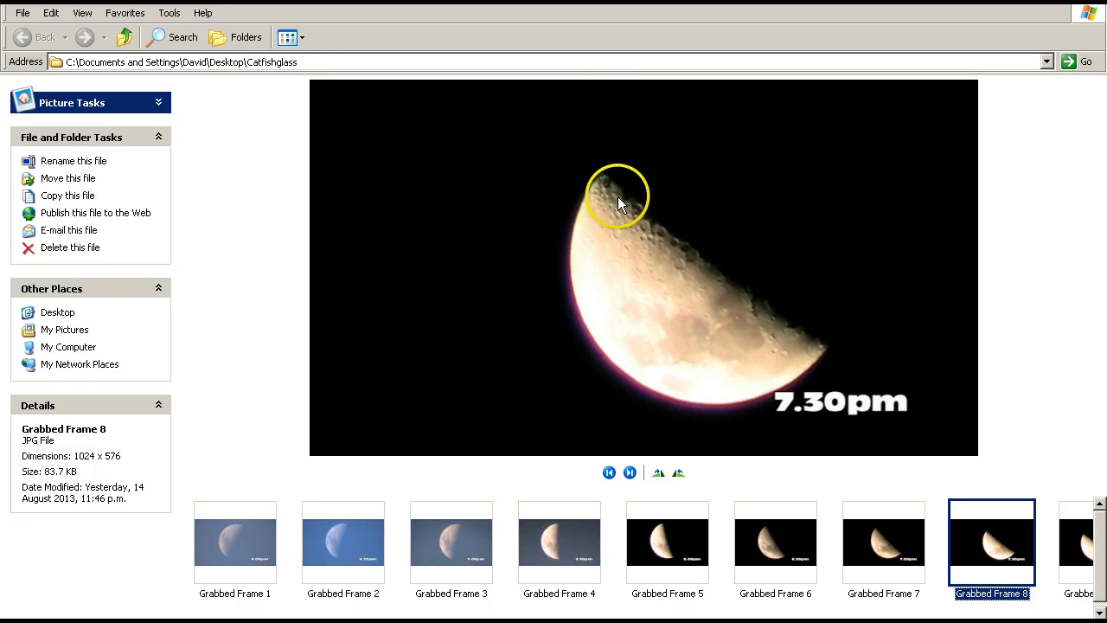
mouse_move(837, 346)
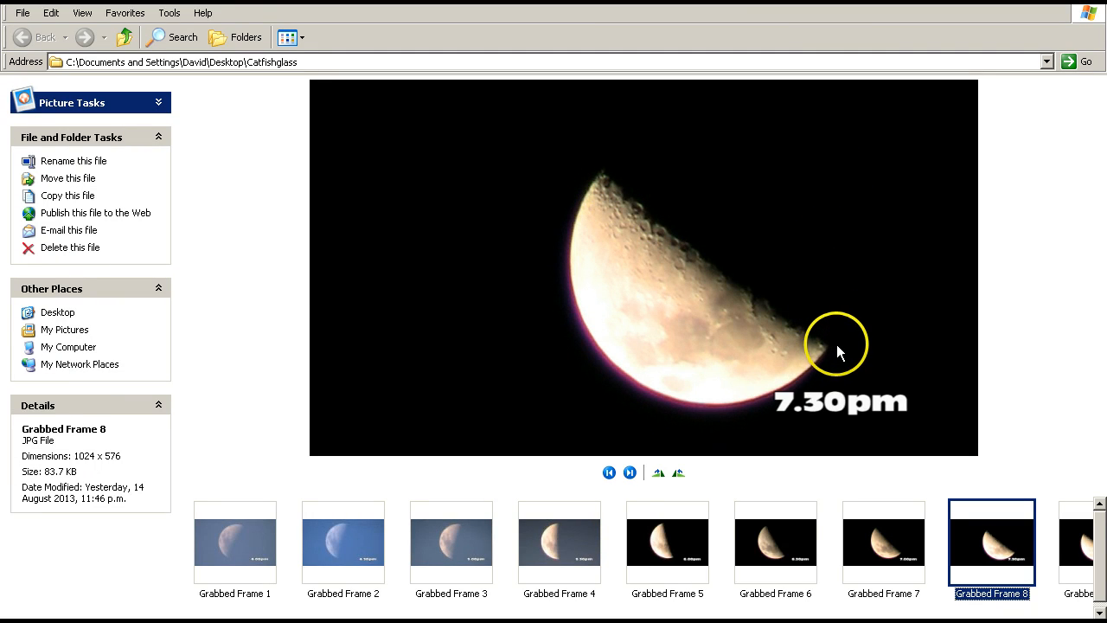
mouse_move(702, 245)
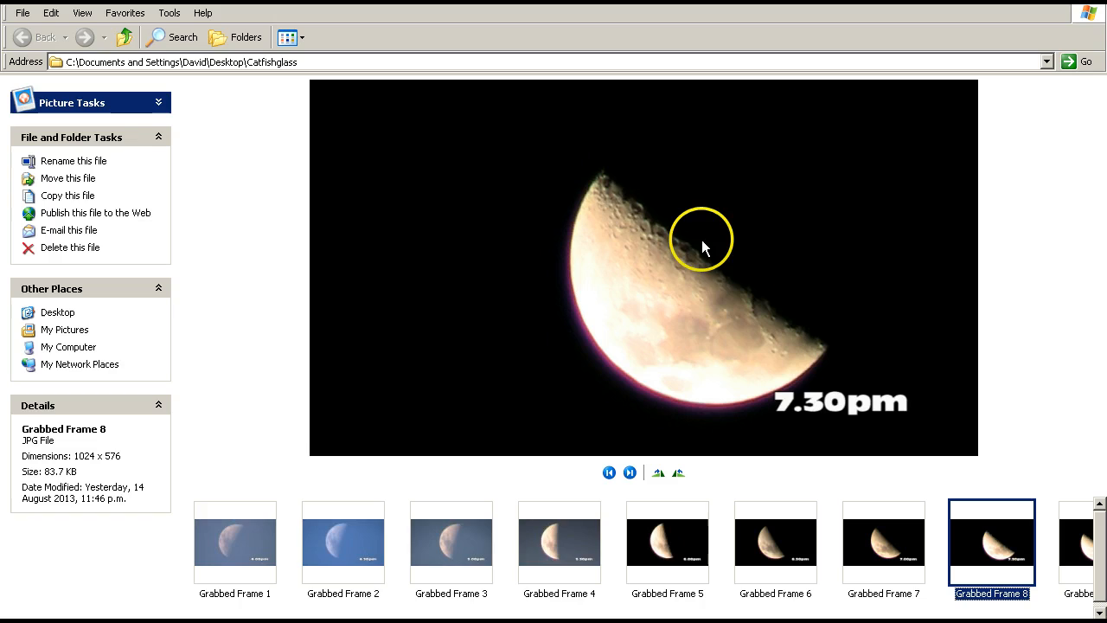
mouse_move(799, 328)
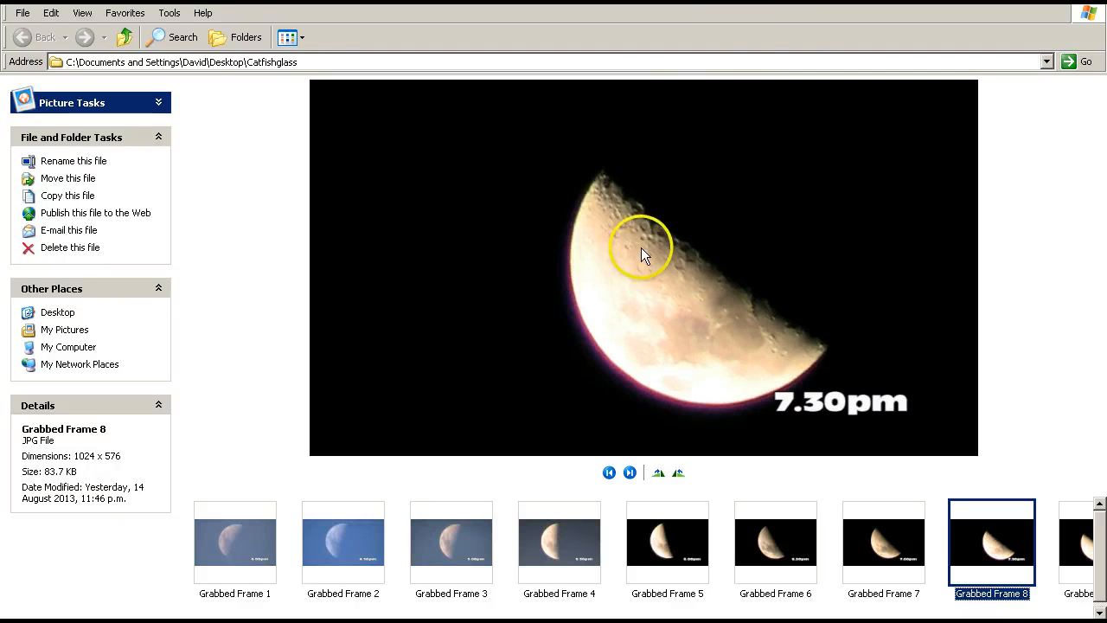
mouse_move(810, 337)
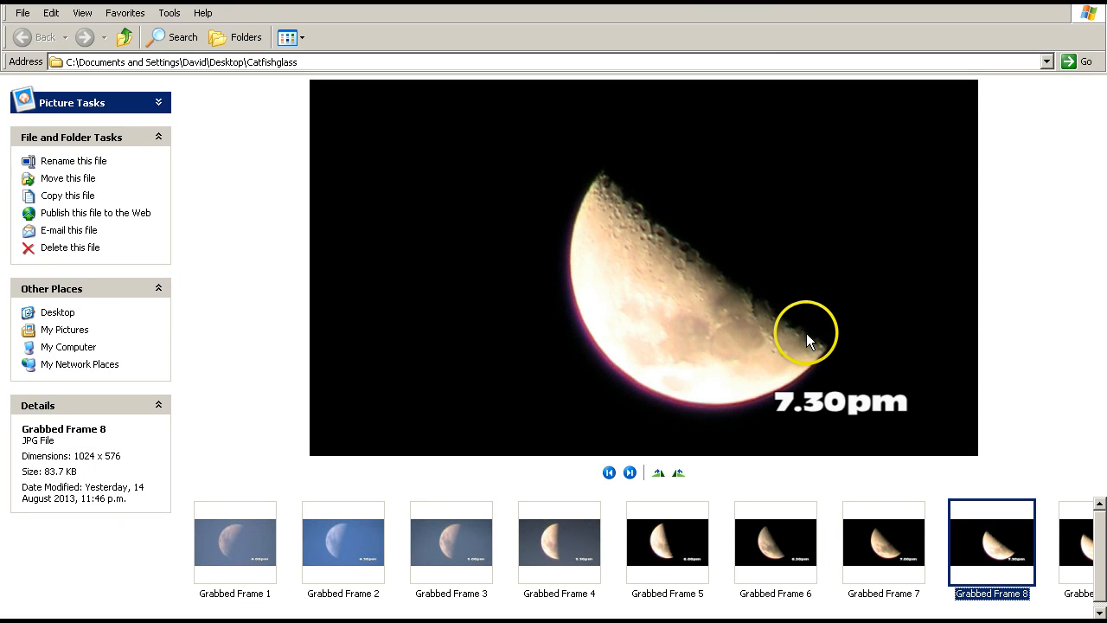
mouse_move(606, 182)
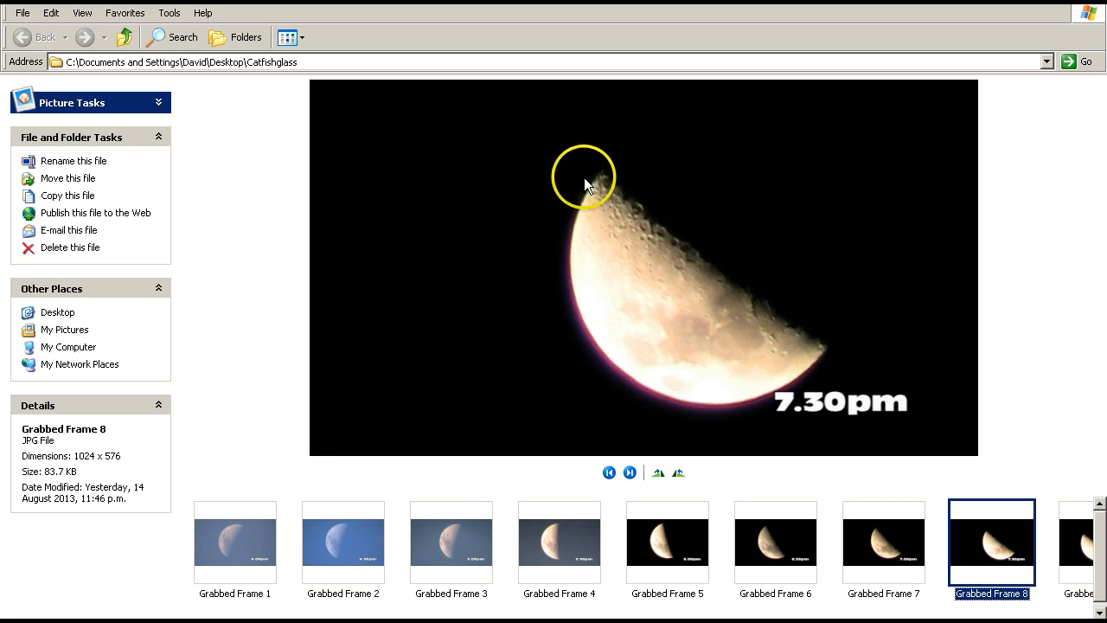
mouse_move(799, 320)
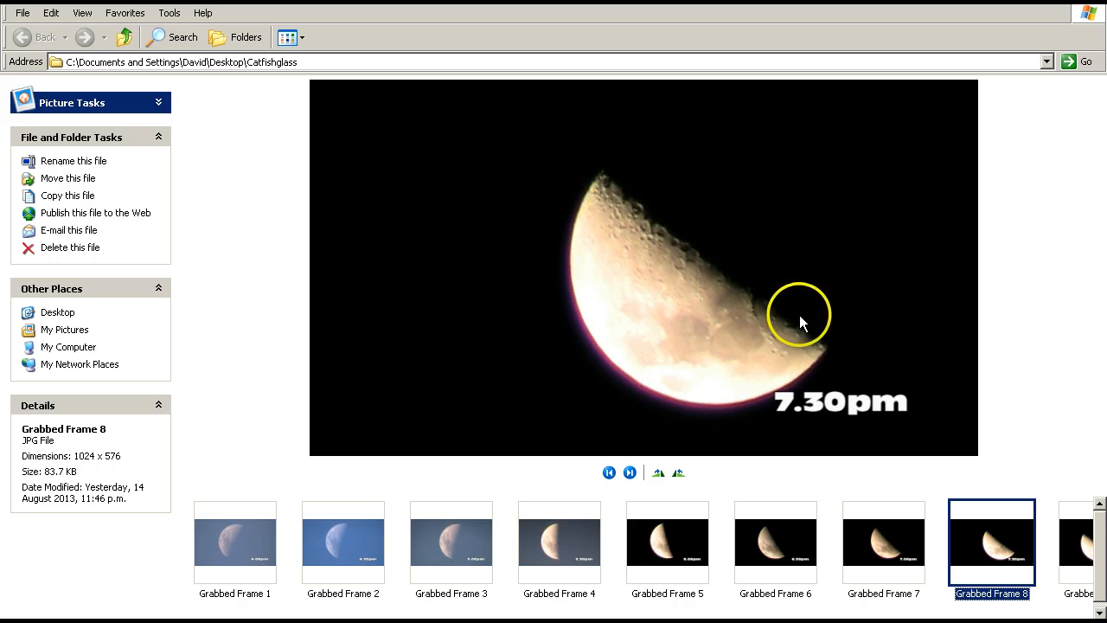
mouse_move(819, 339)
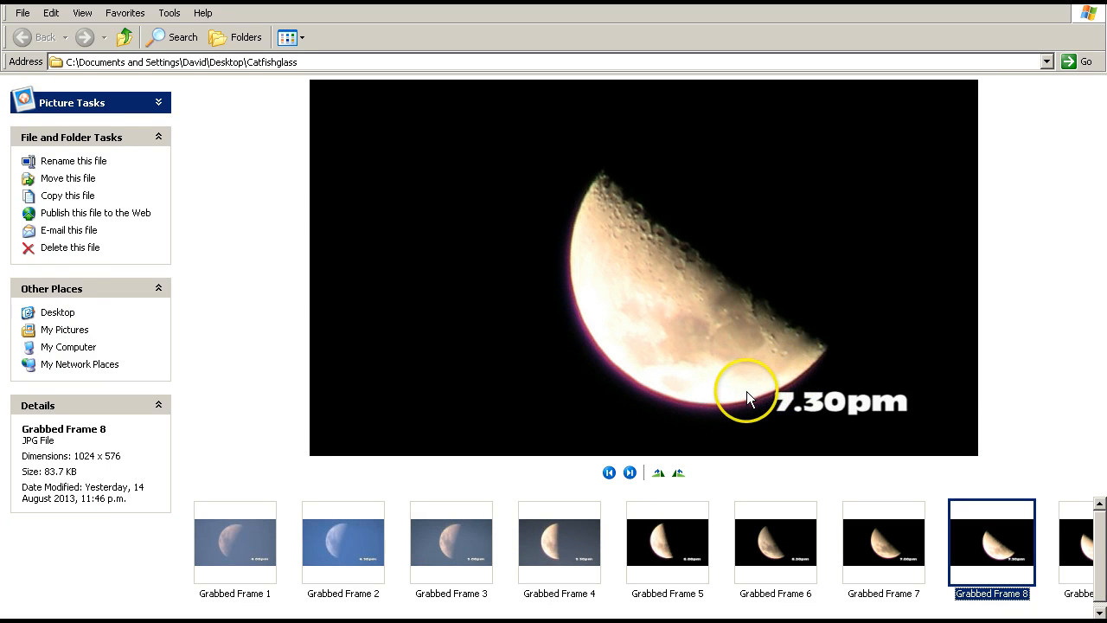
mouse_move(804, 211)
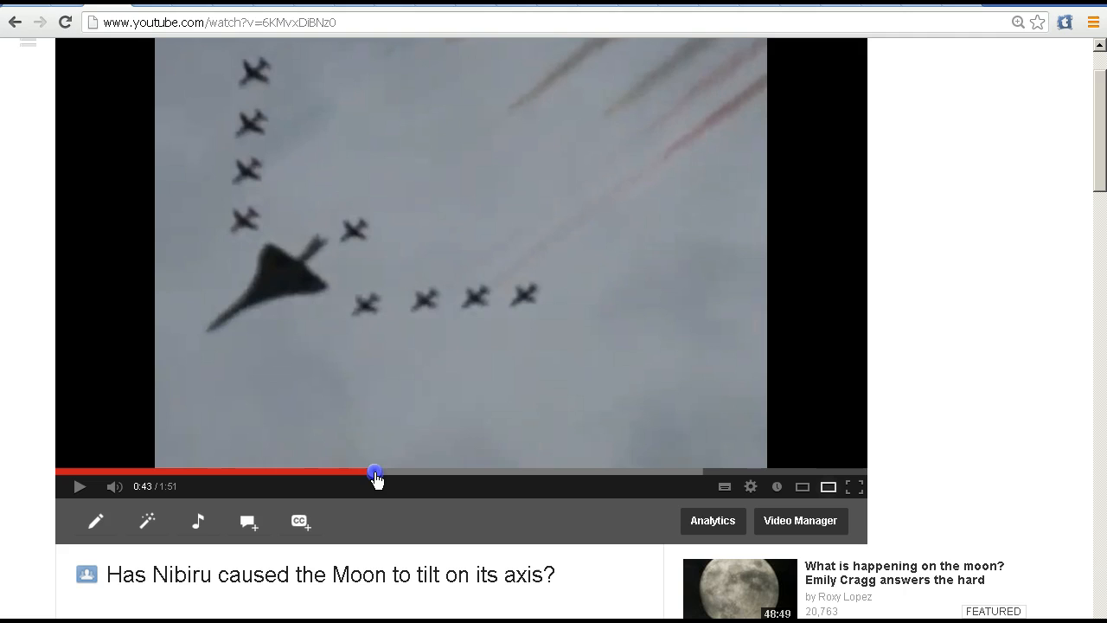
- Rewind to about 0:36, replay the flyover and pause at 1:37 on the full-Moon image with the red line
left_click_drag(373, 470, 346, 474)
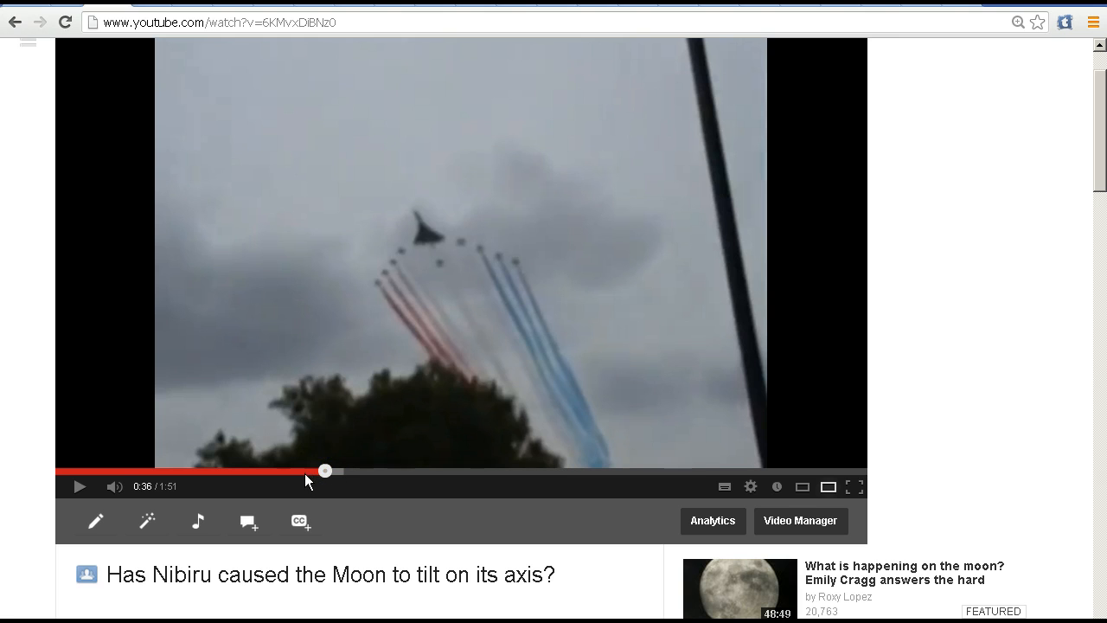
left_click(79, 486)
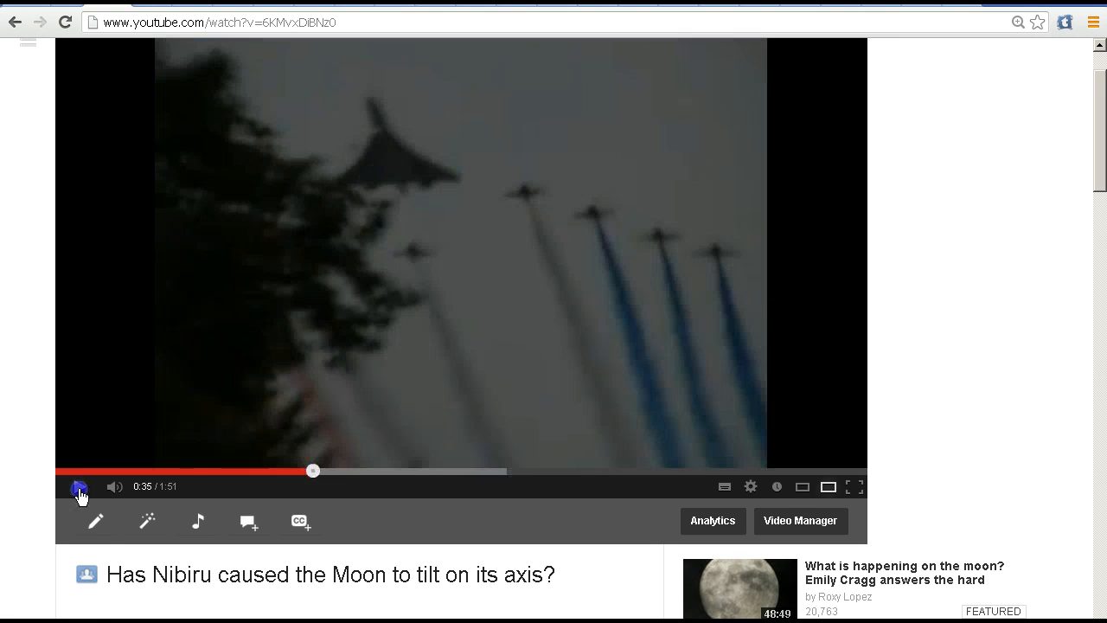
left_click(77, 486)
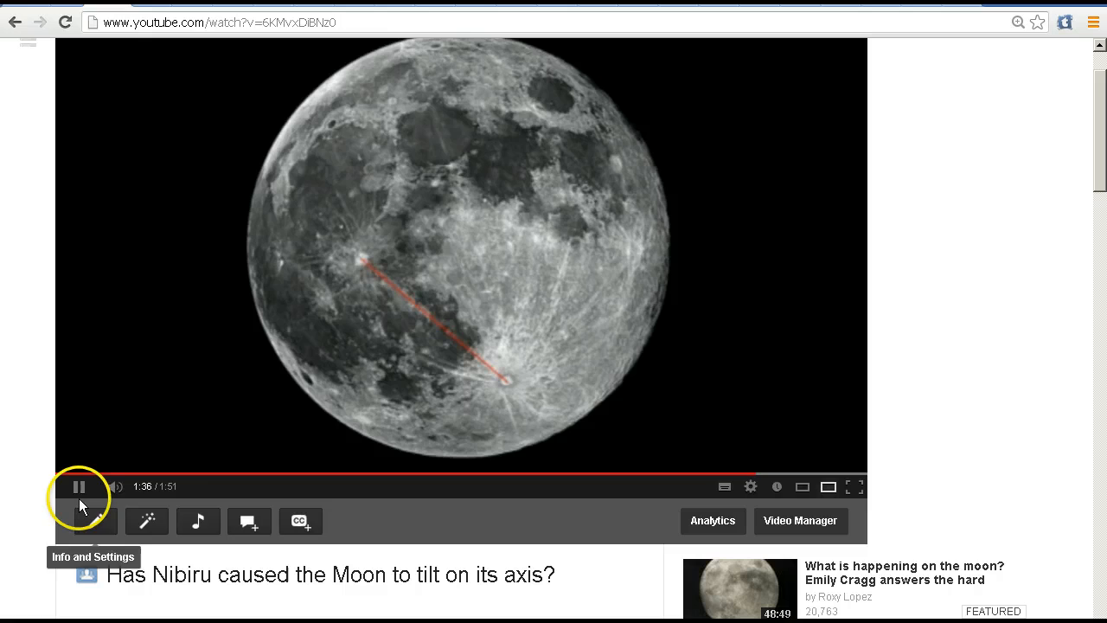
left_click(78, 486)
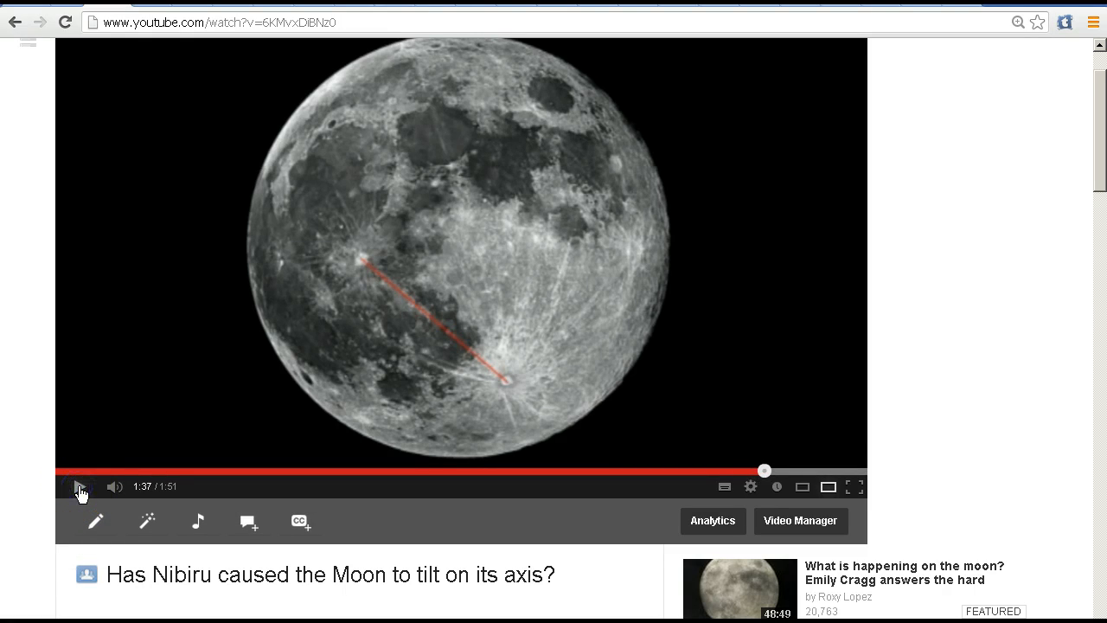